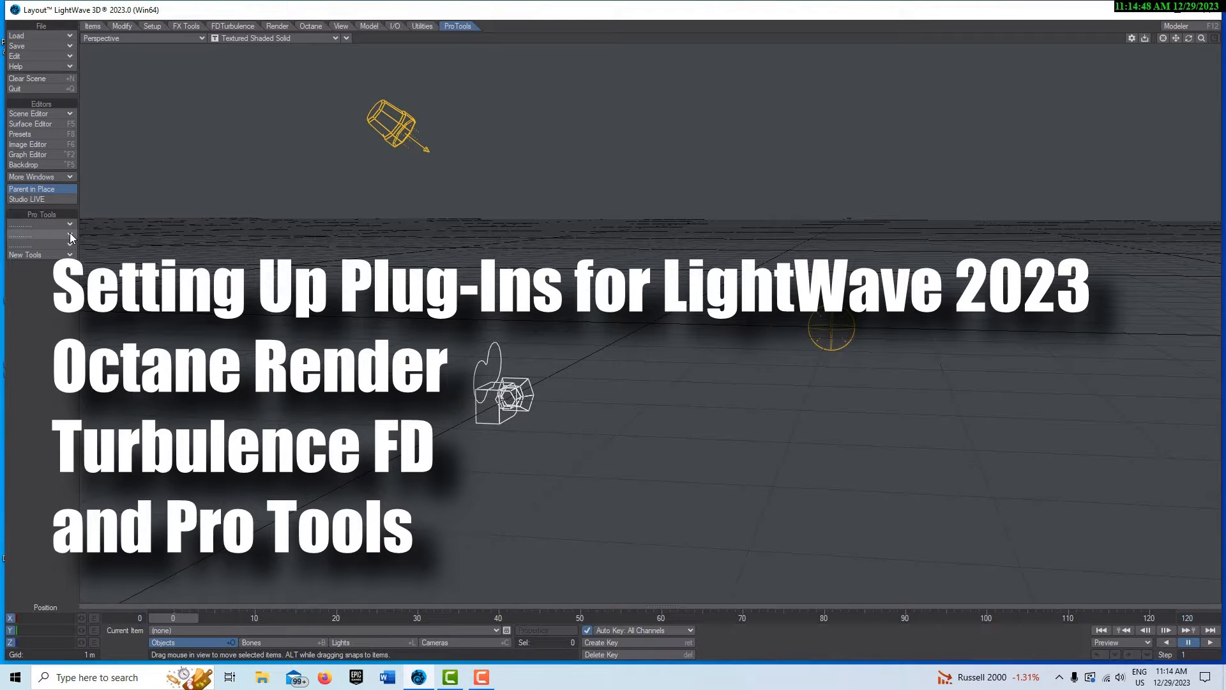
Reset the menu layout so only the default tabs remain, removing the plug-in tabs
left_click(92, 26)
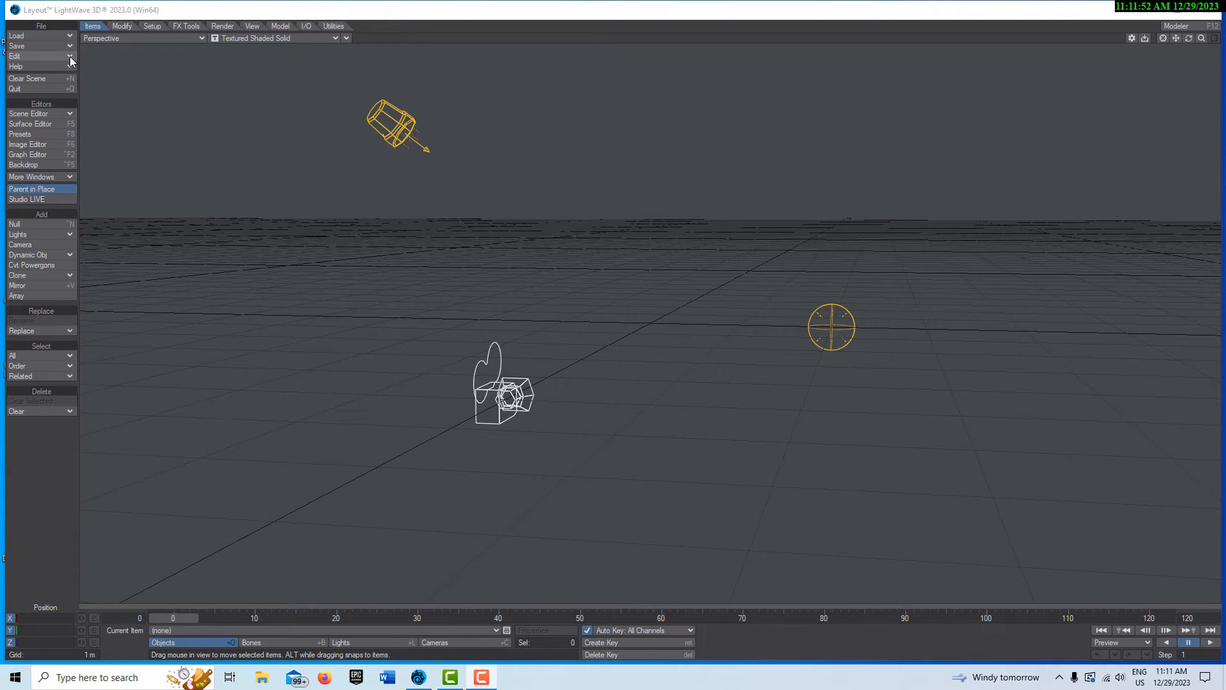
In Edit Menu Layout, create a new main-menu group and rename it Octane
left_click(14, 55)
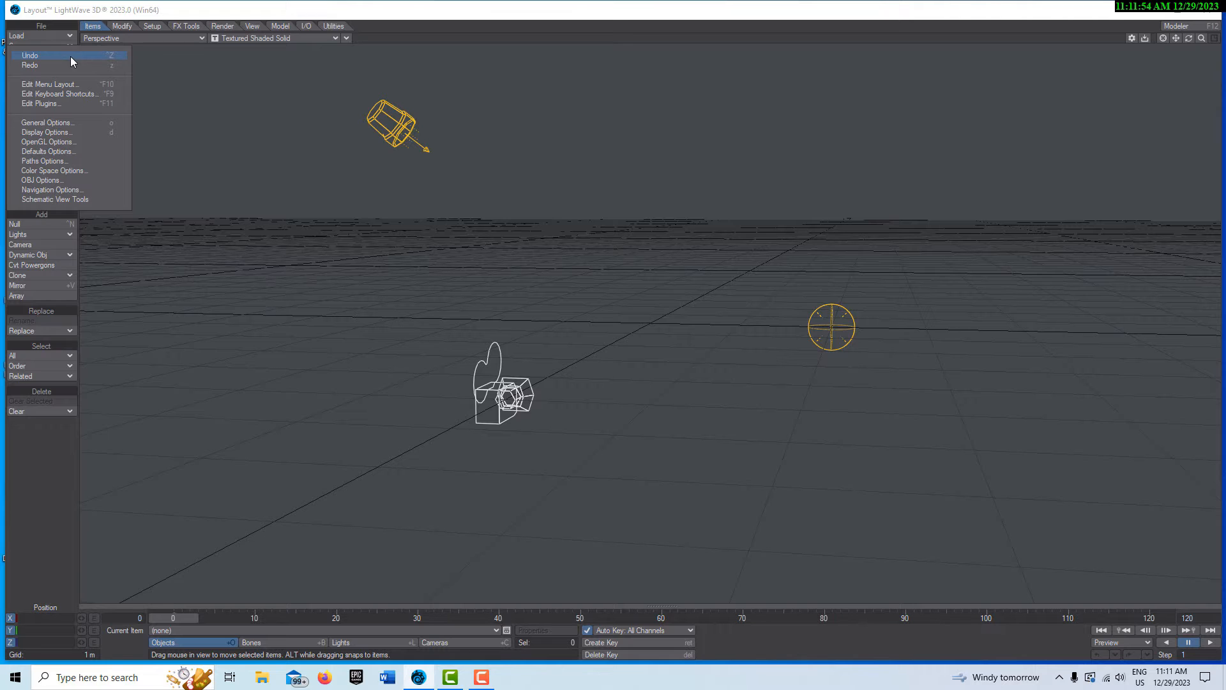
left_click(50, 84)
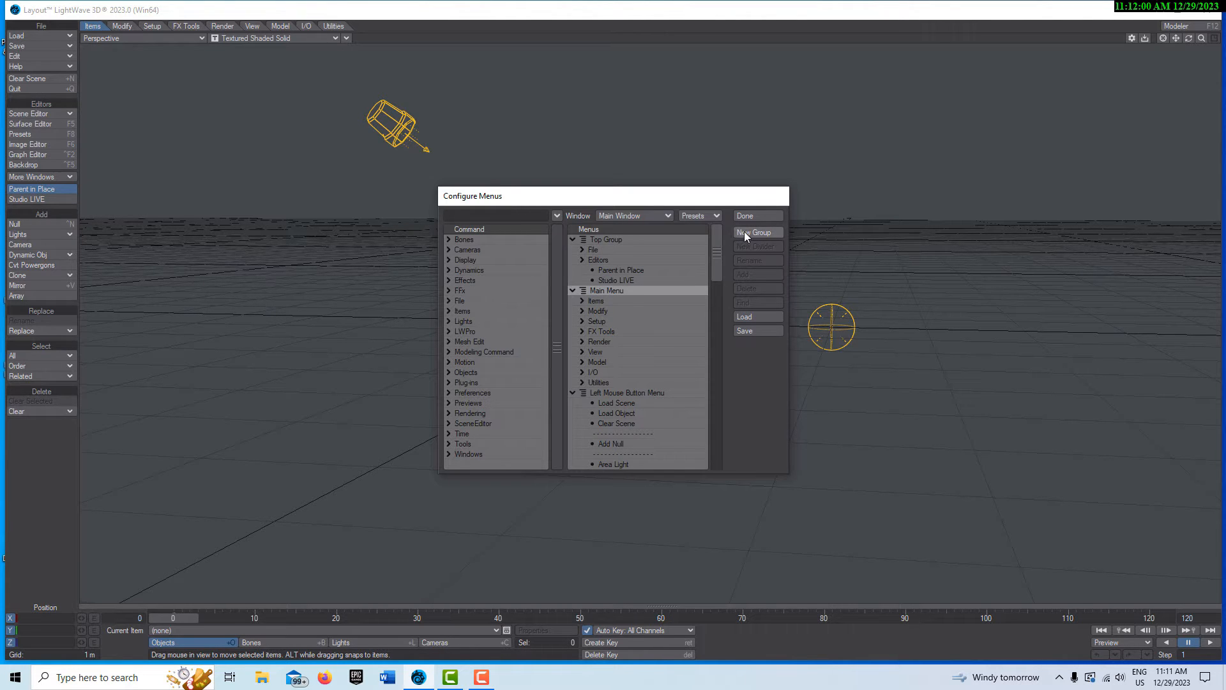
left_click(756, 232)
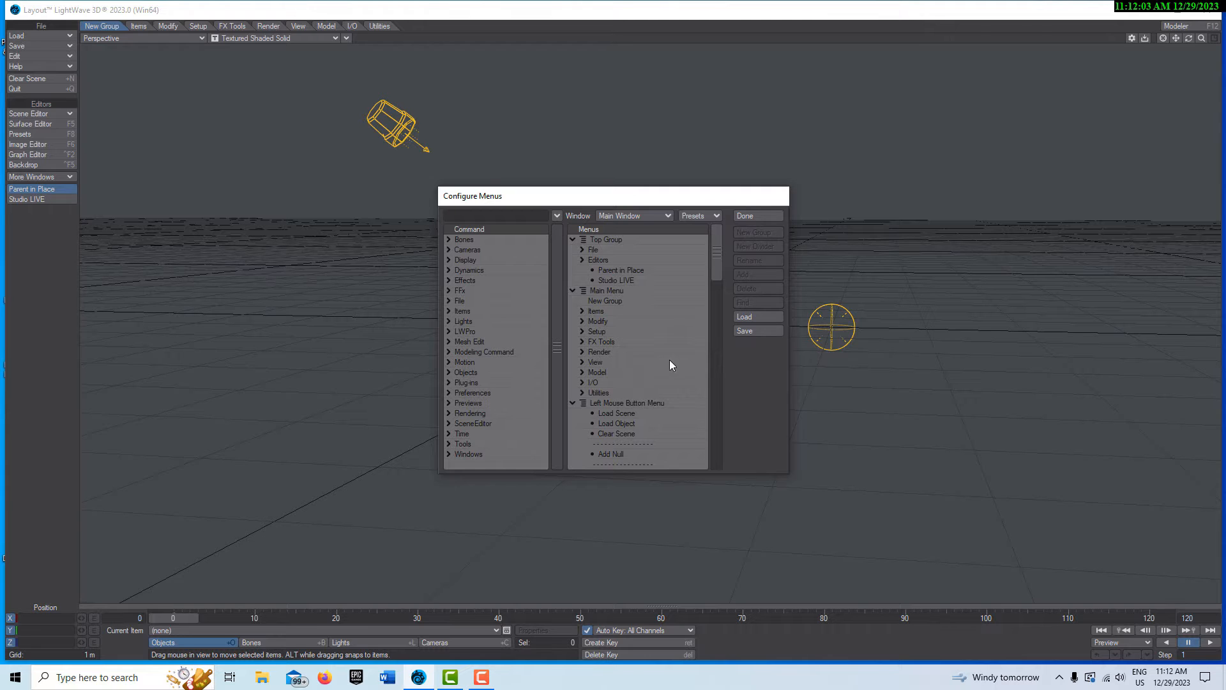
left_click(604, 300)
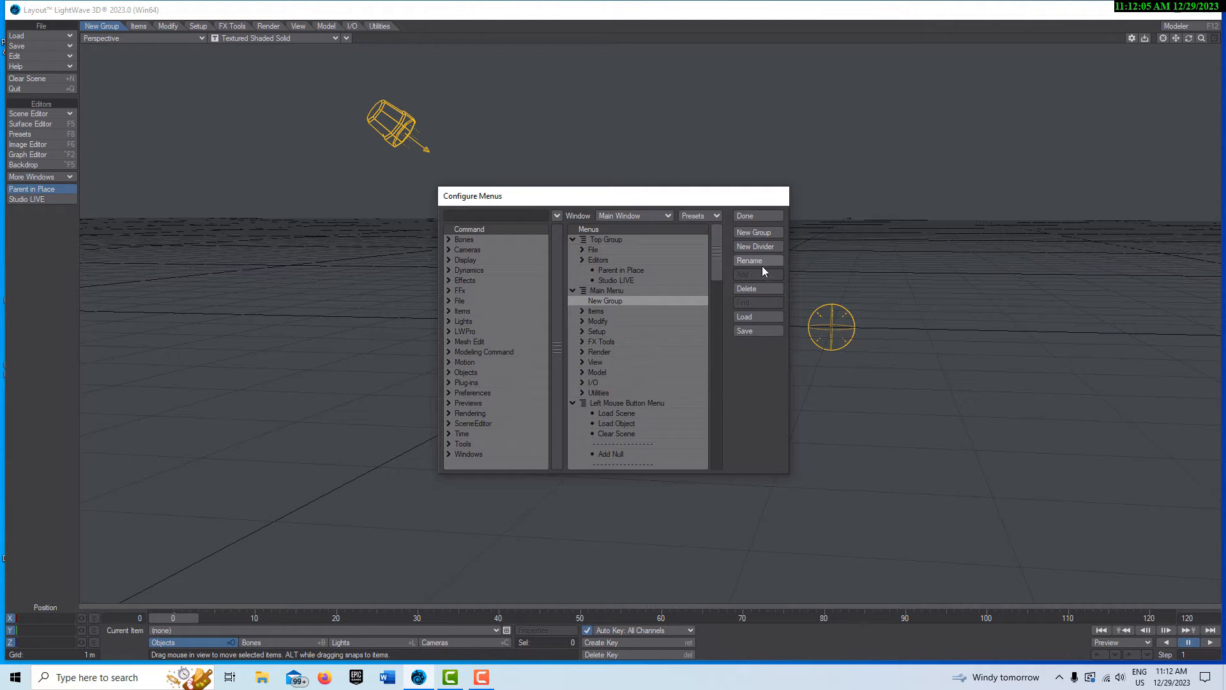
left_click(750, 261)
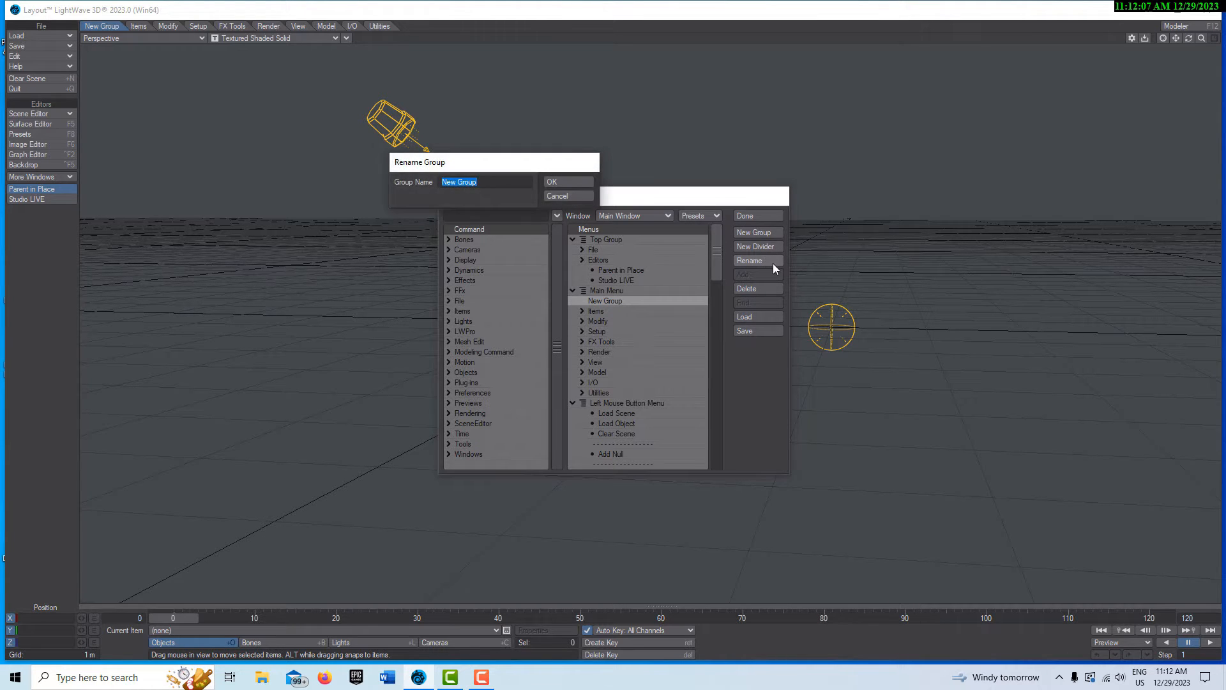
type("Octan")
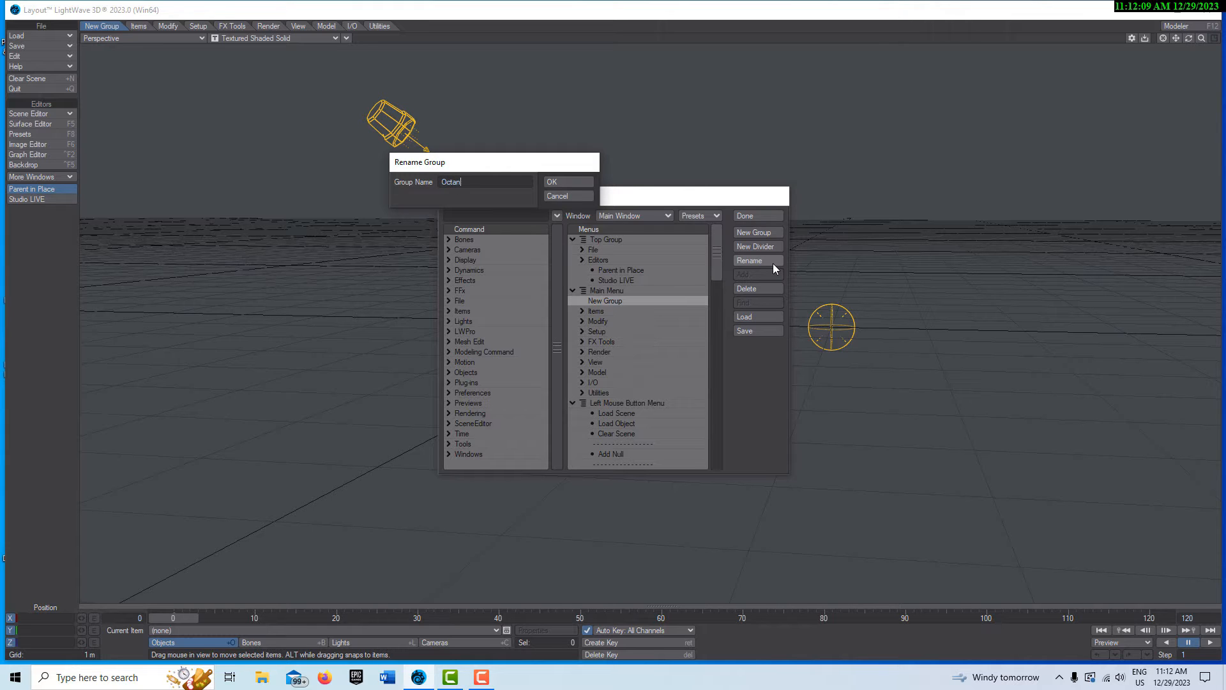
left_click(551, 180)
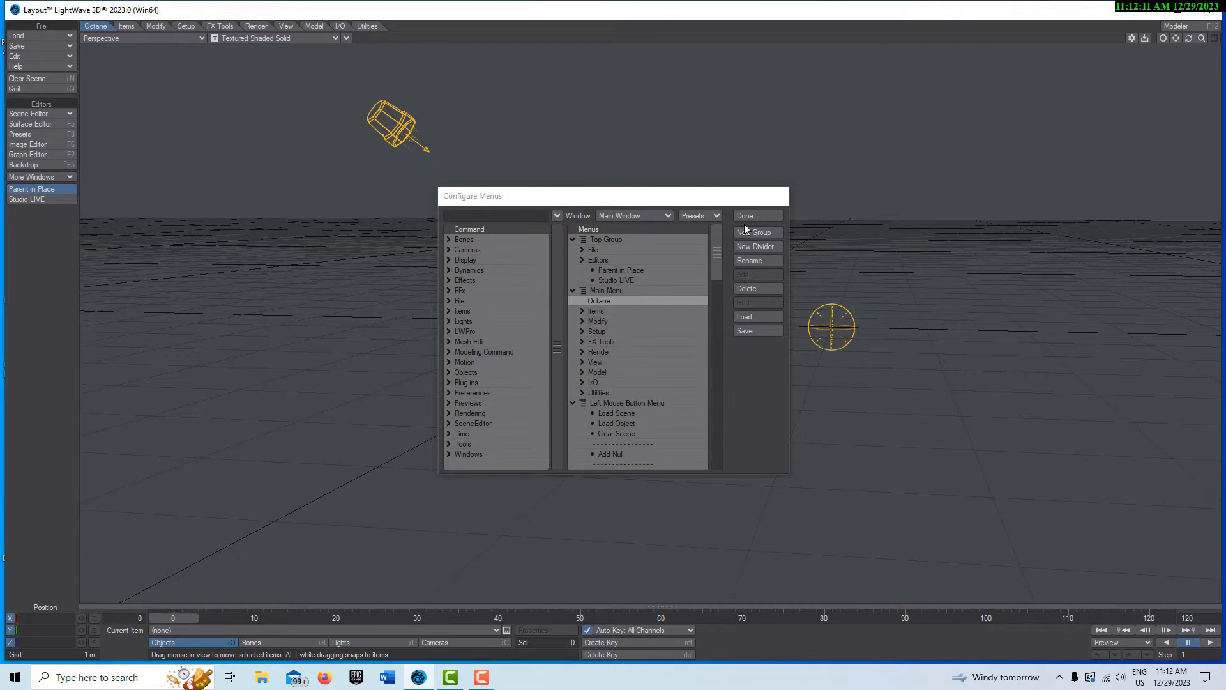
Create a second main-menu group and rename it ProTools
left_click(605, 290)
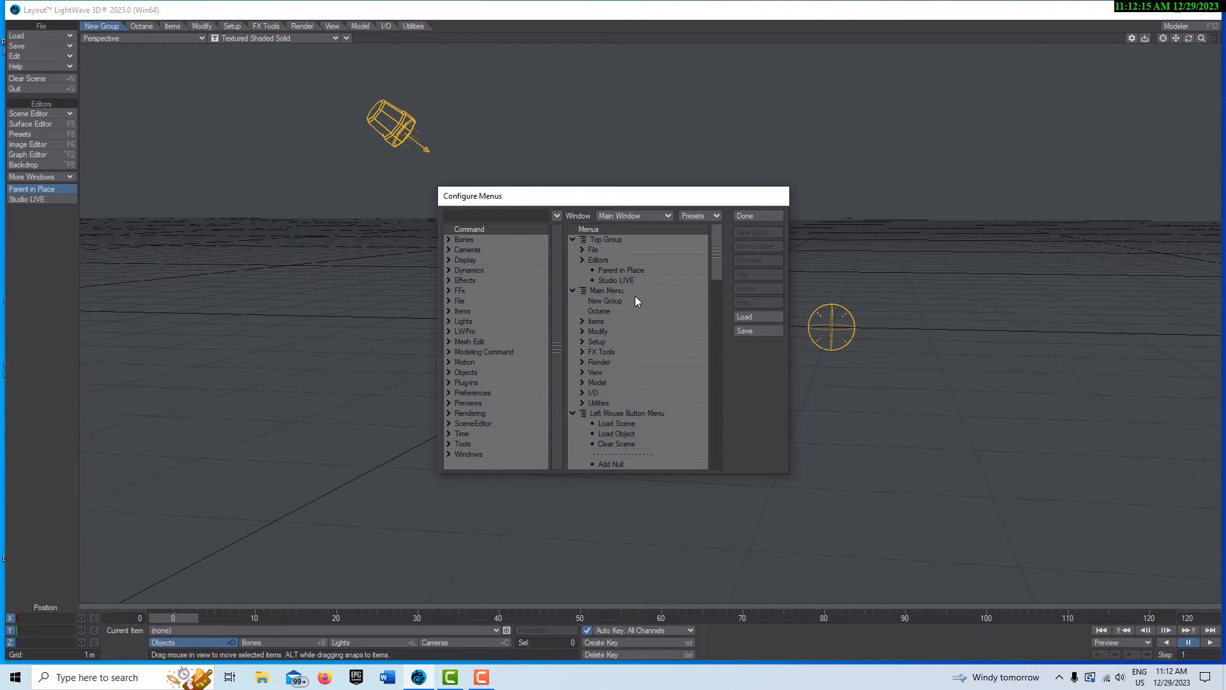
left_click(604, 300)
type("P")
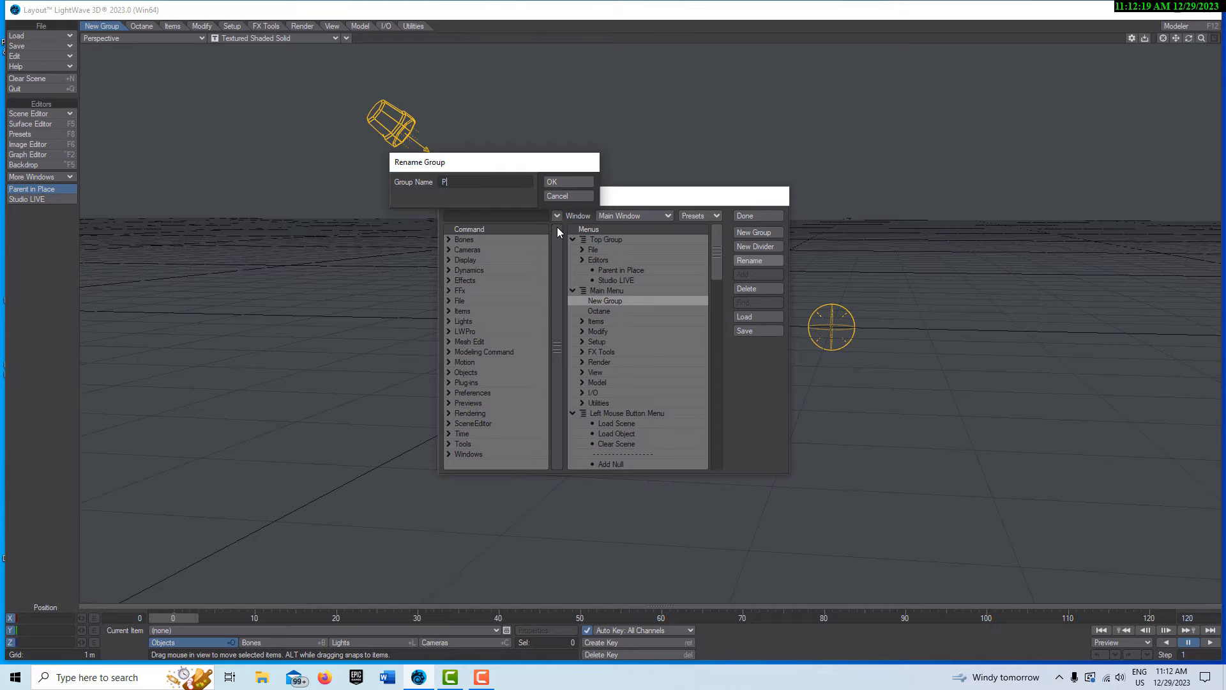
type("roTools")
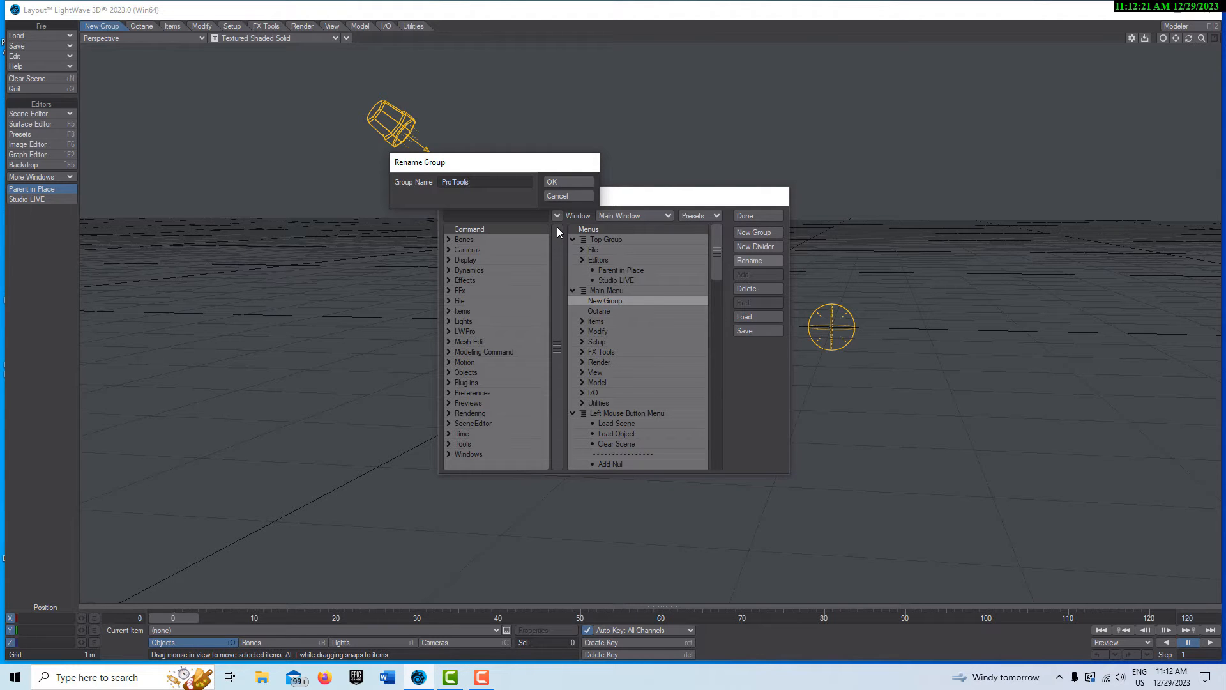
left_click(552, 180)
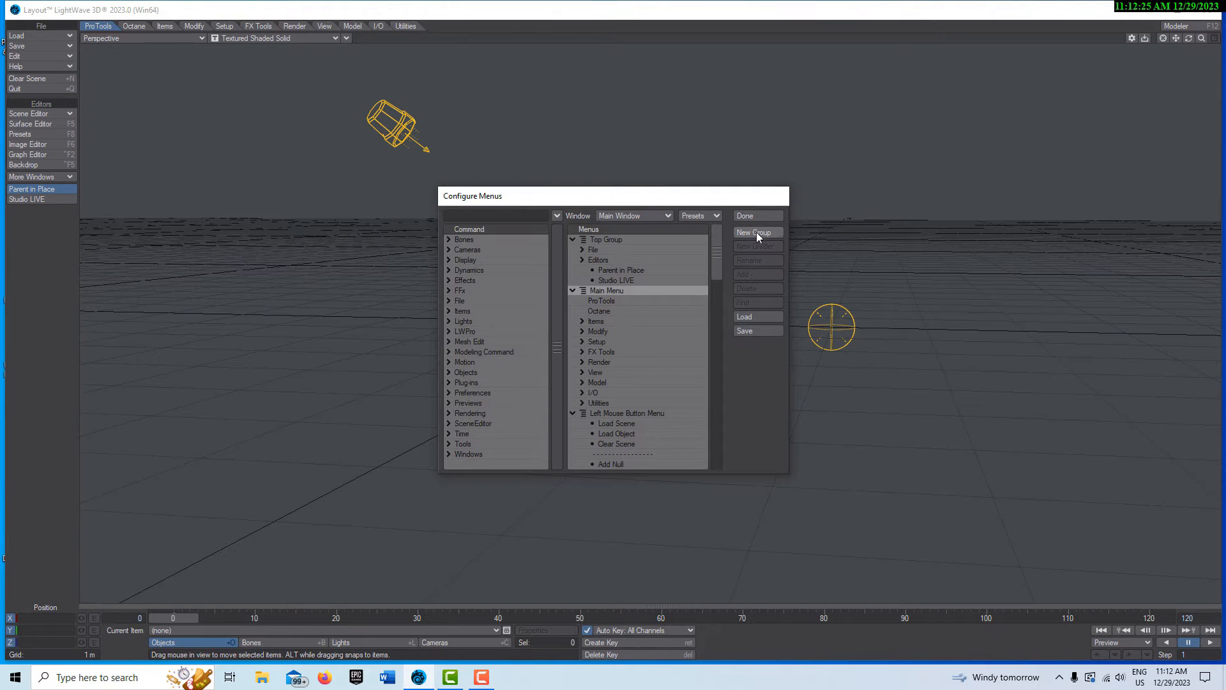
Create a third main-menu group and rename it FDTurbulence
left_click(755, 231)
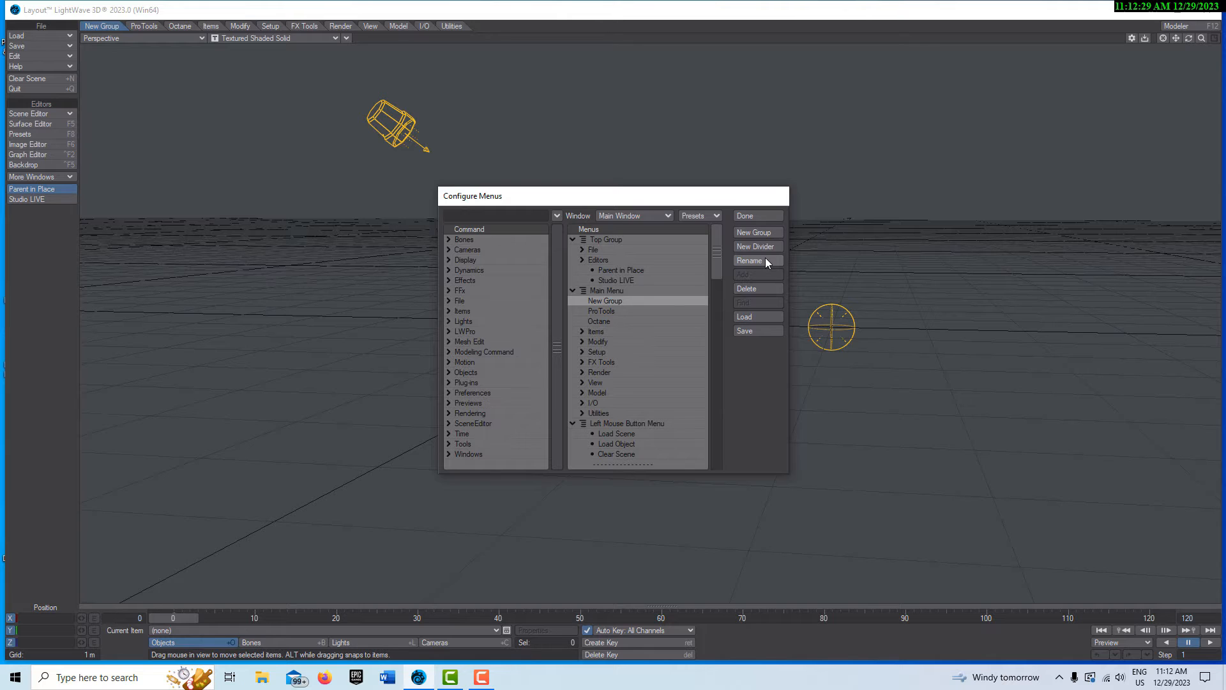
type("Turn")
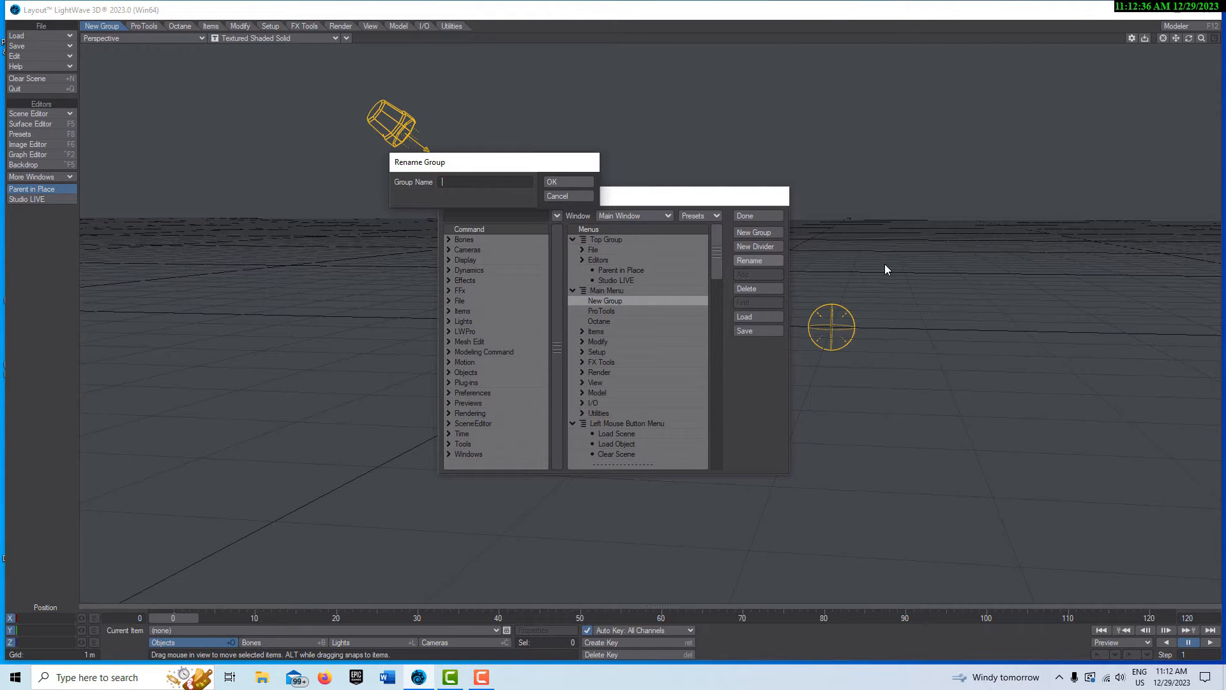
type("FDTu")
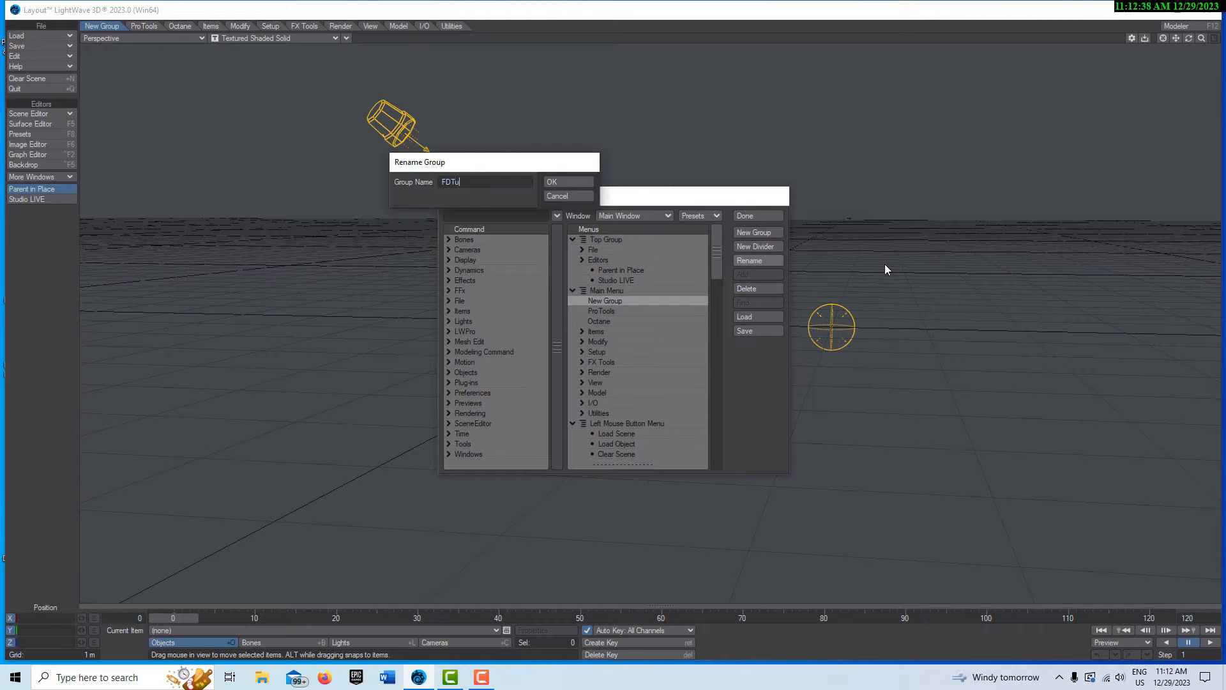
type("rbul")
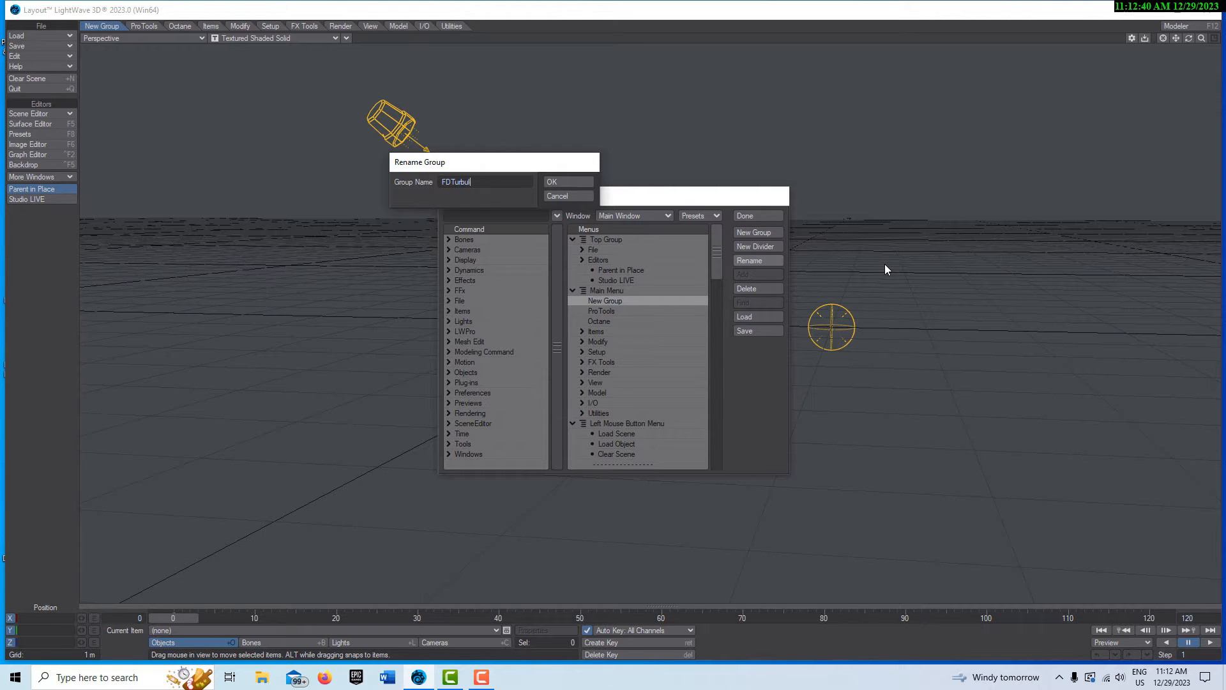
type("ence")
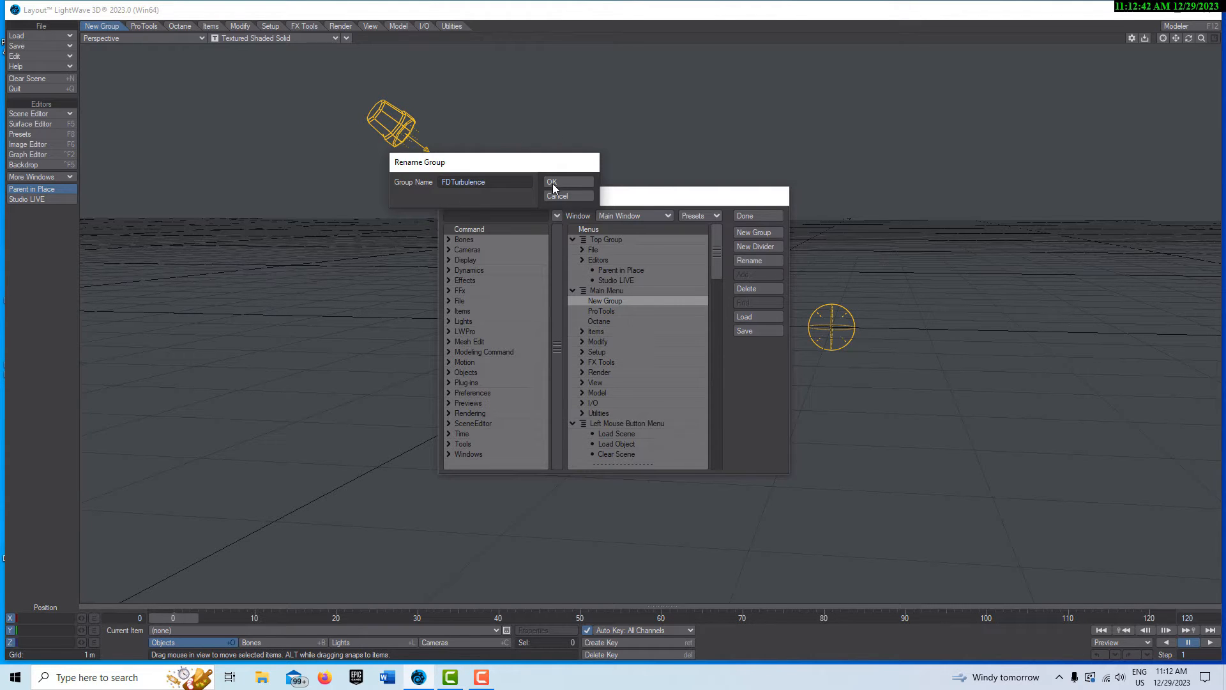
left_click(552, 181)
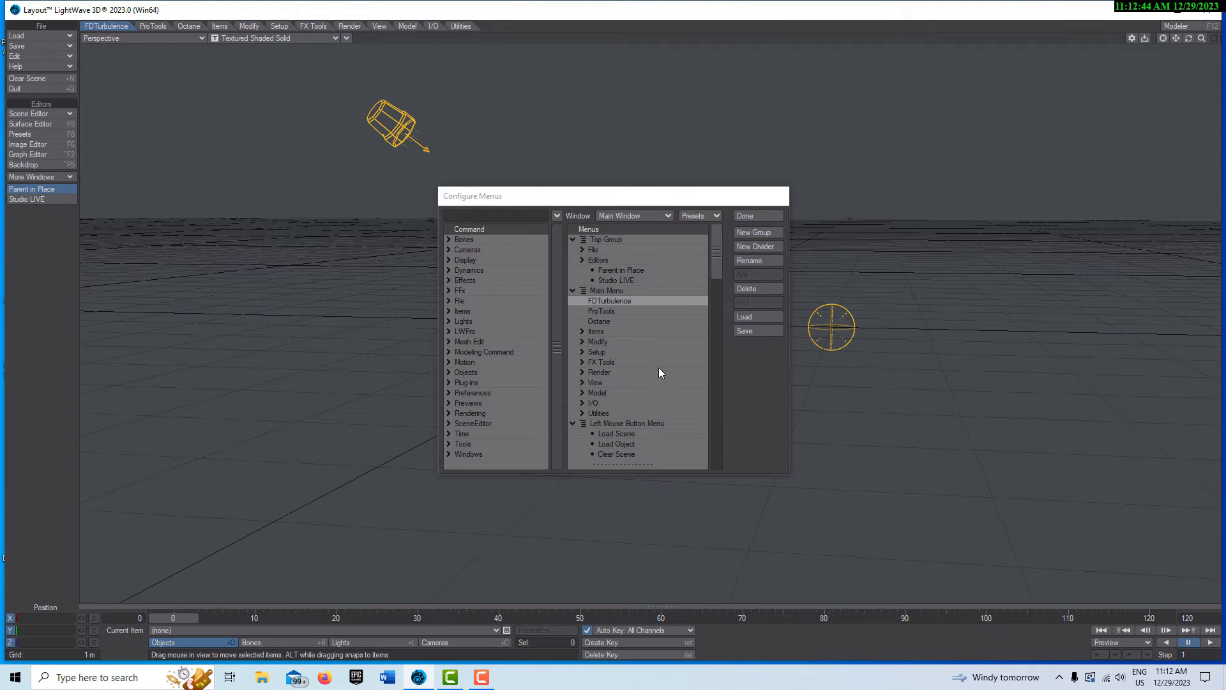
mouse_move(622, 362)
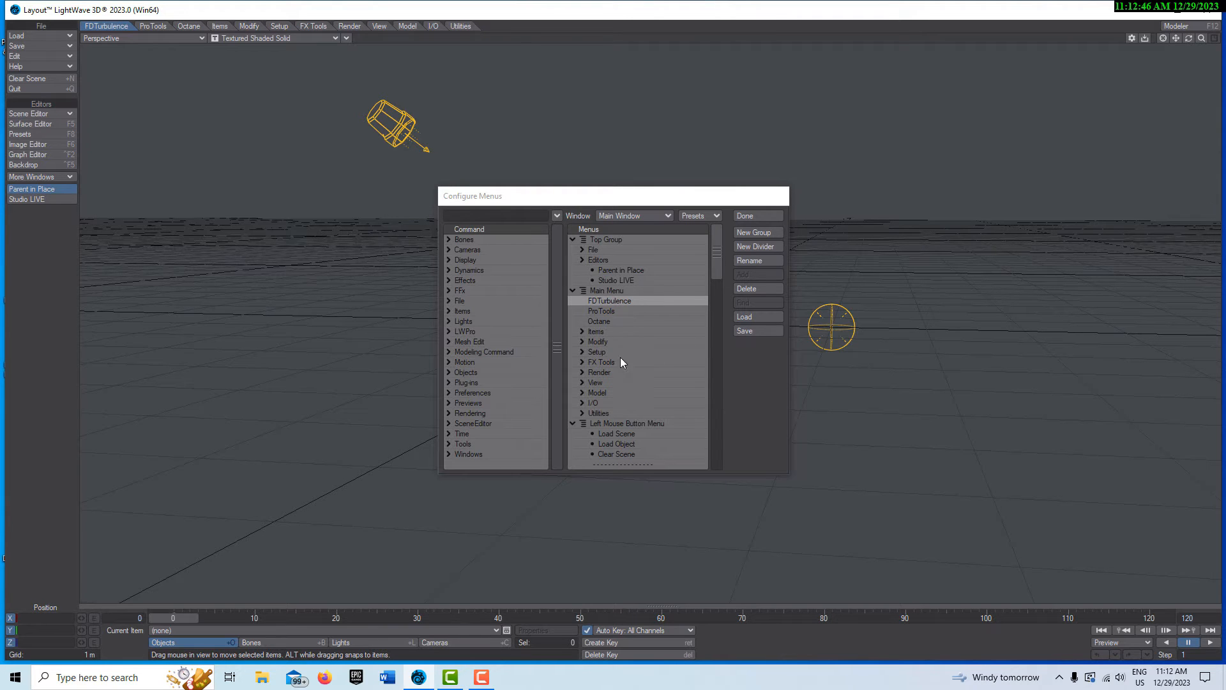
mouse_move(615, 308)
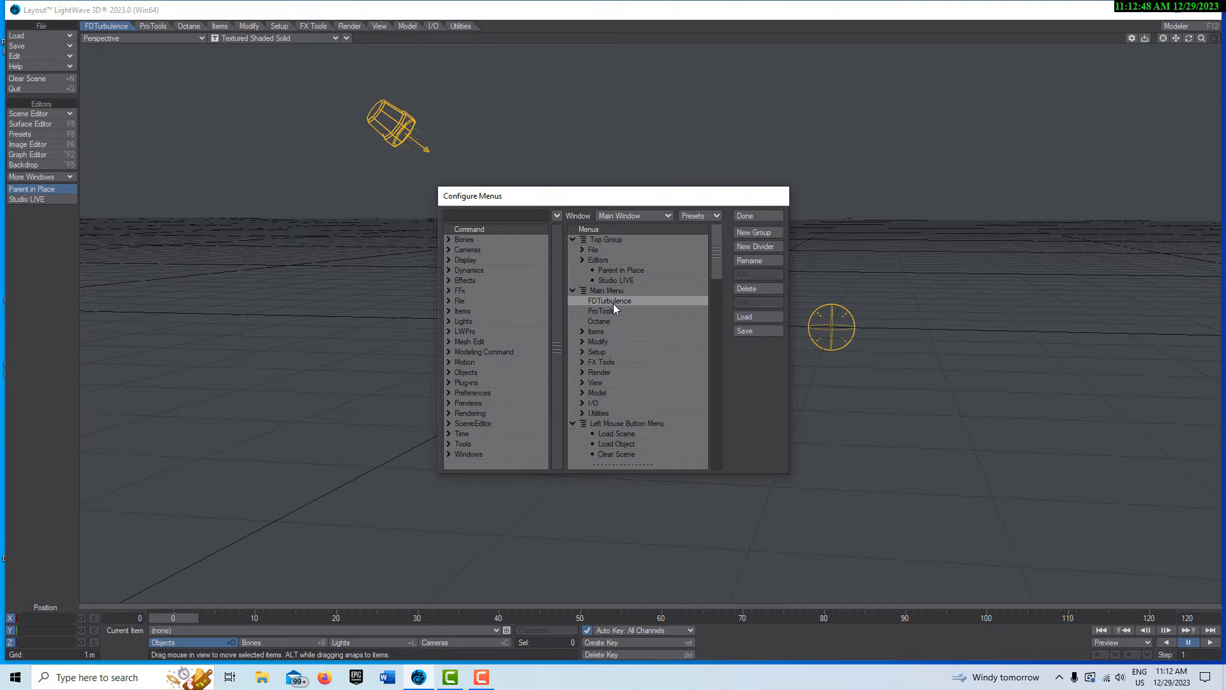
mouse_move(193, 93)
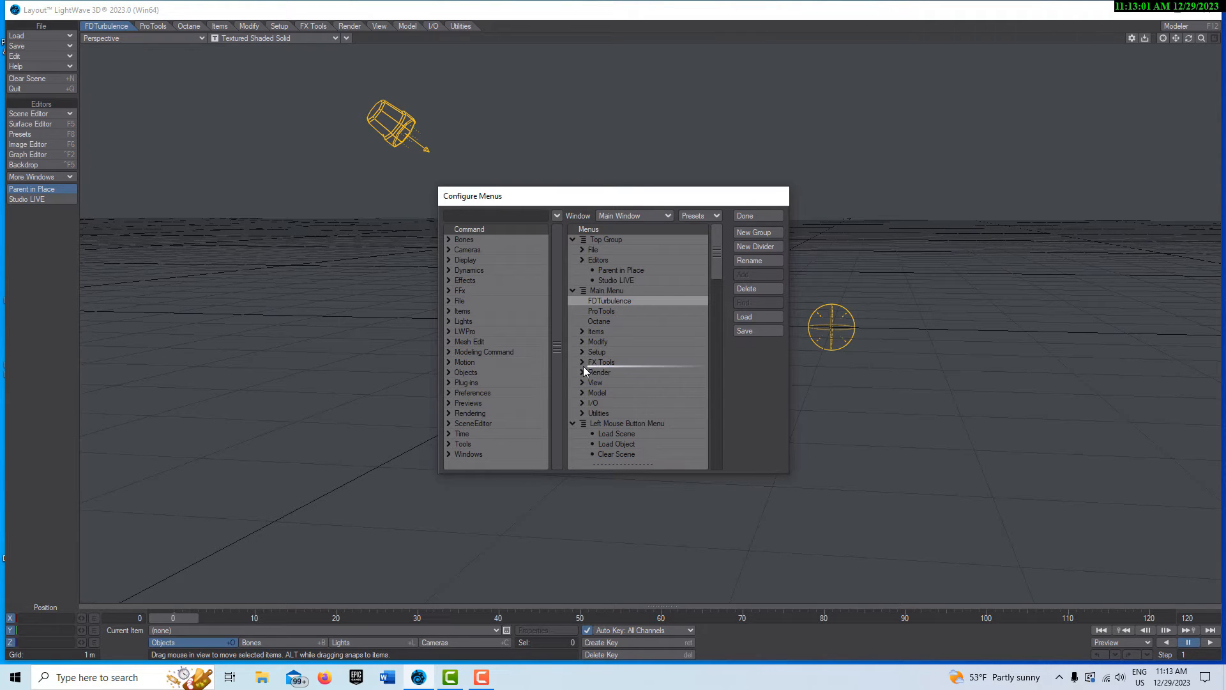
mouse_move(594, 370)
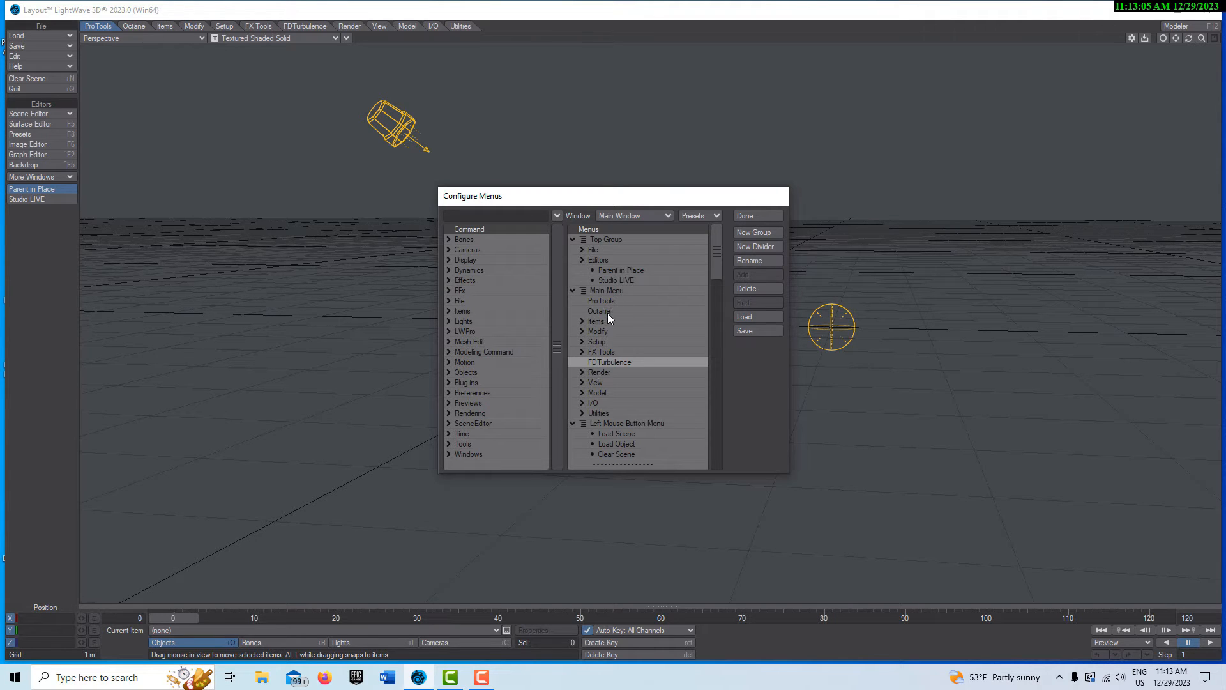
Move Octane just after Render and ProTools after Utilities in the Menus list
left_click(599, 310)
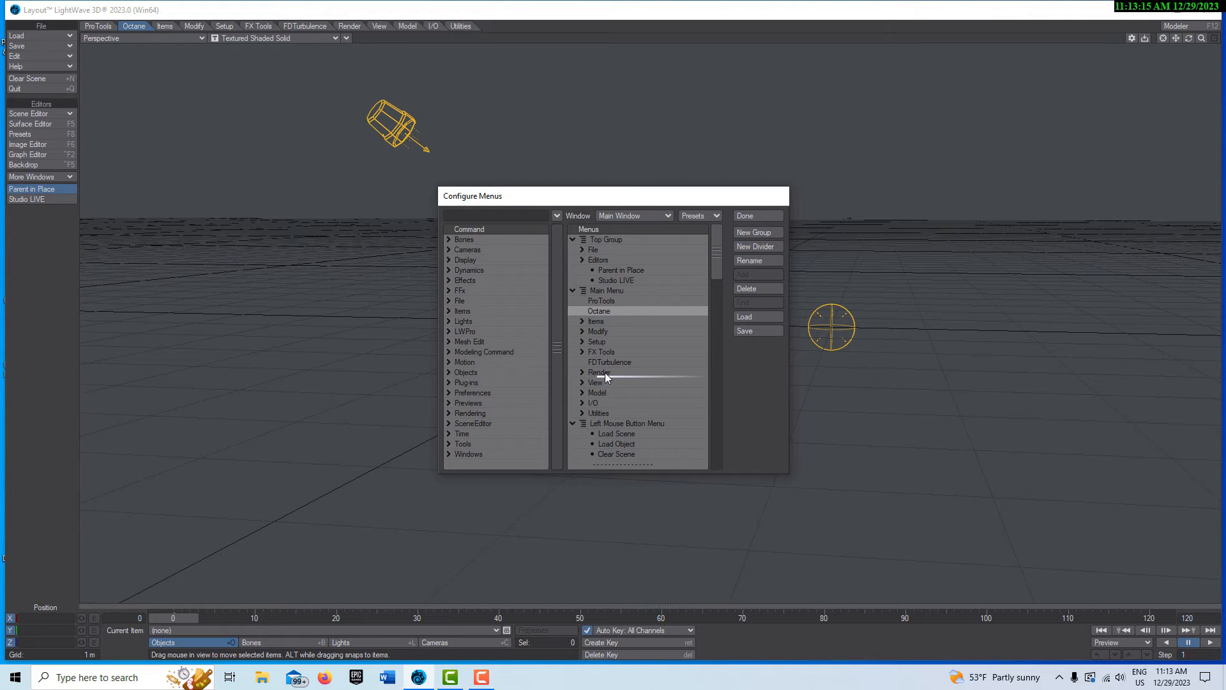
left_click(164, 26)
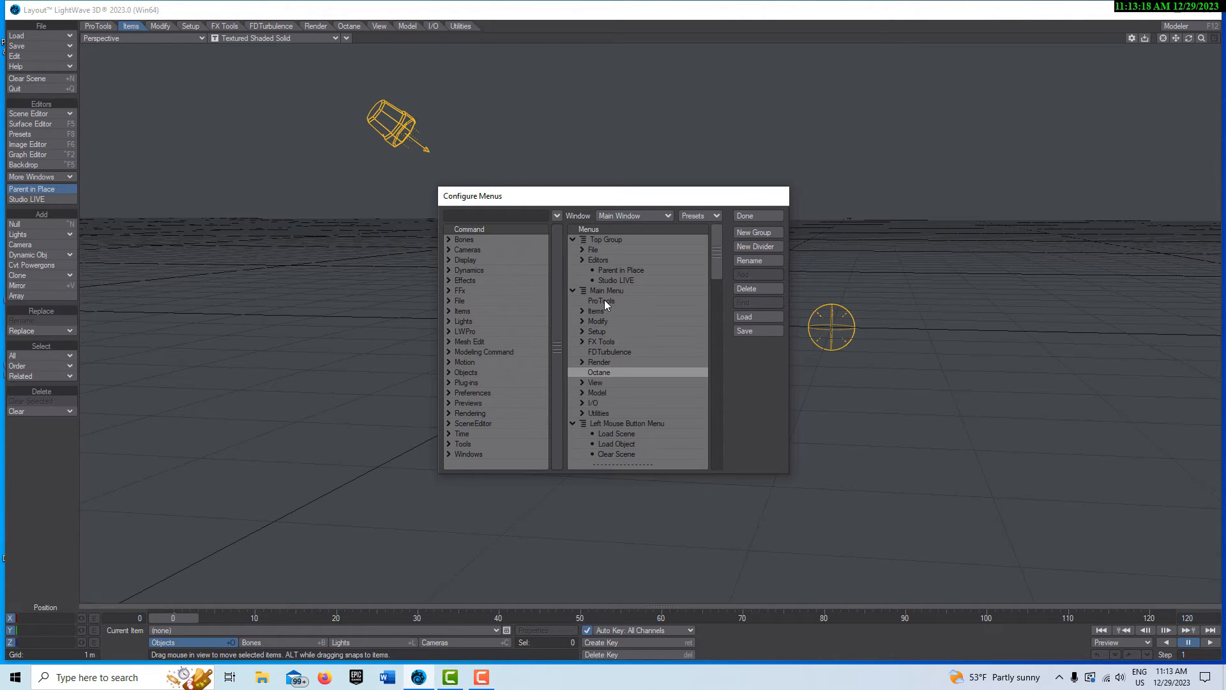
left_click(602, 301)
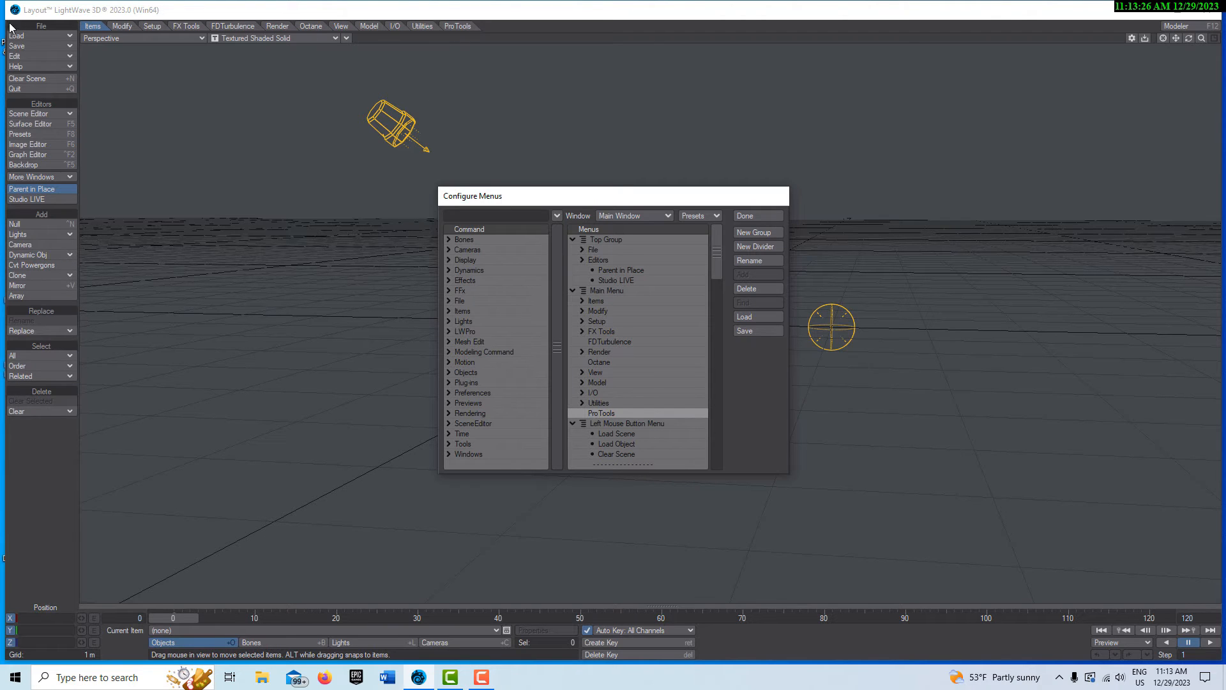
mouse_move(327, 340)
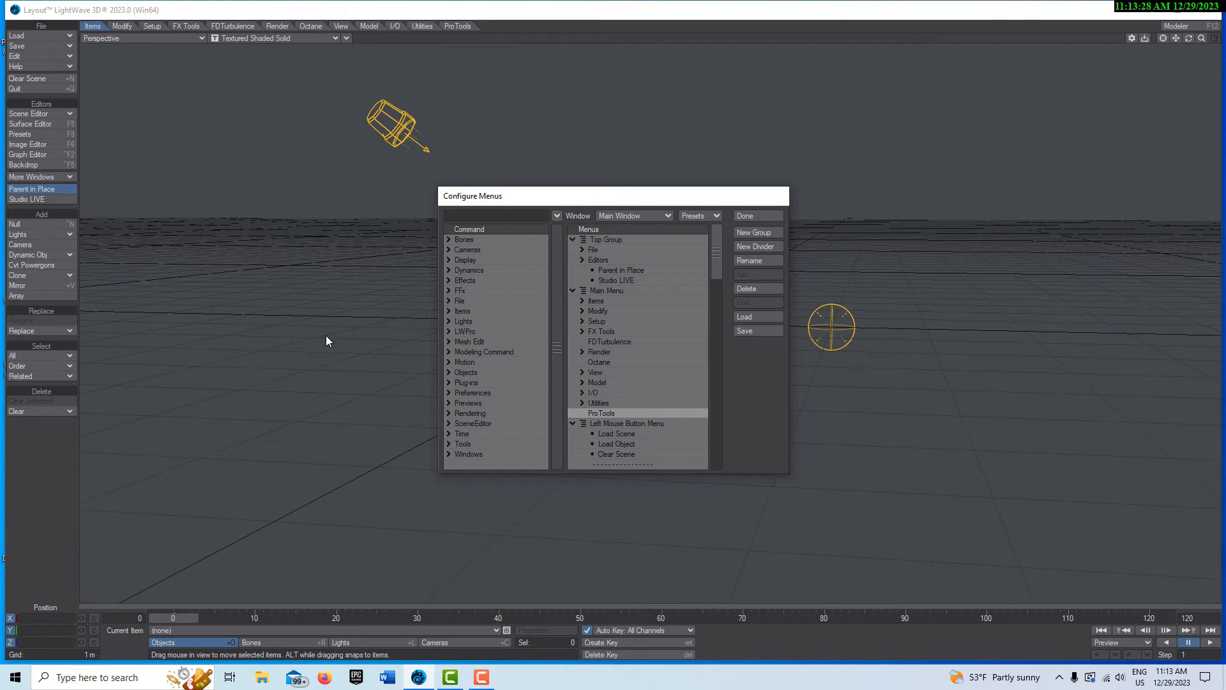
mouse_move(318, 317)
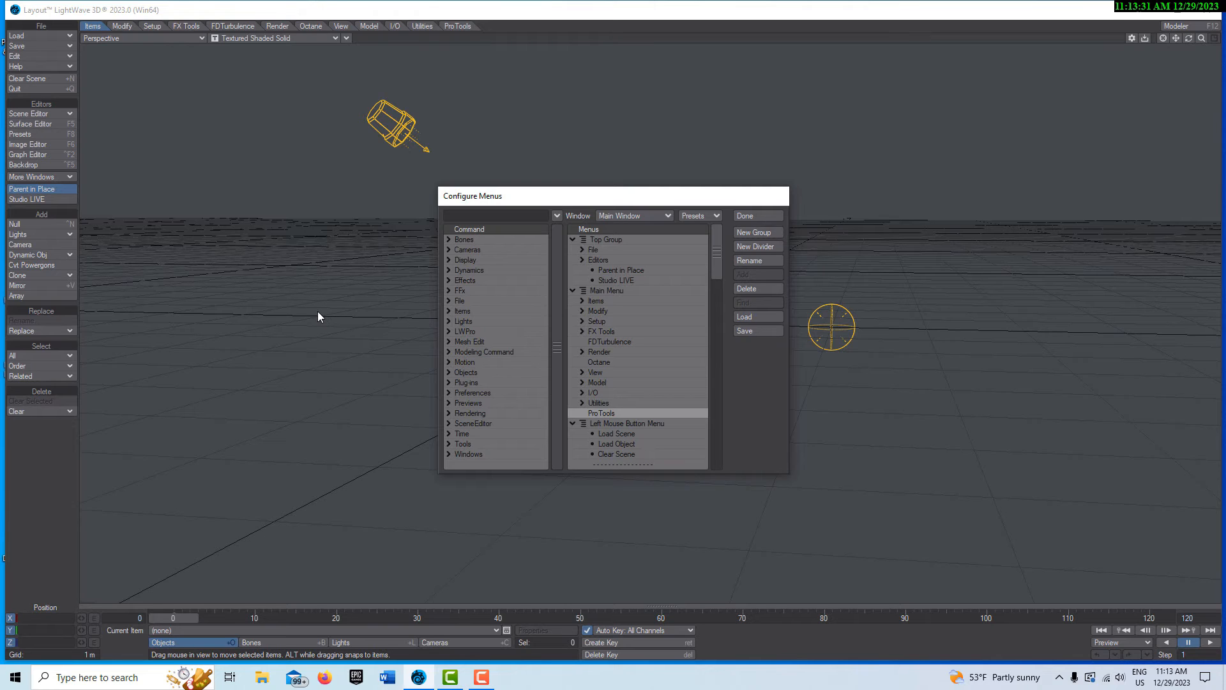
mouse_move(323, 321)
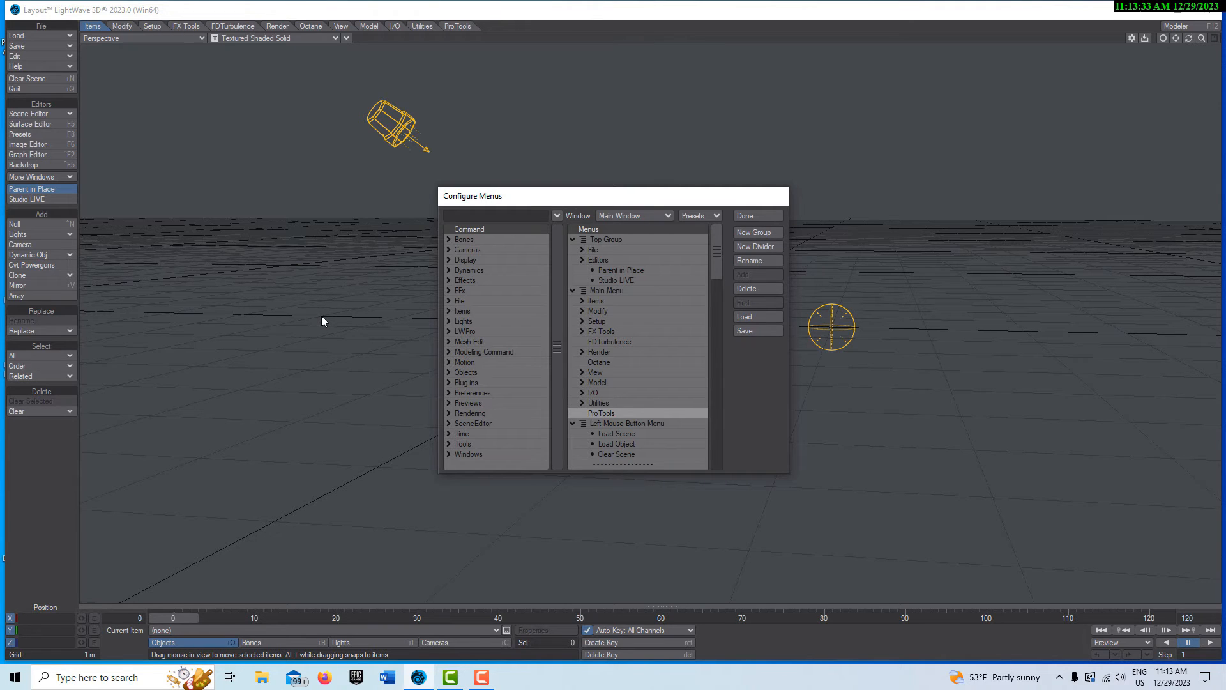
mouse_move(634, 350)
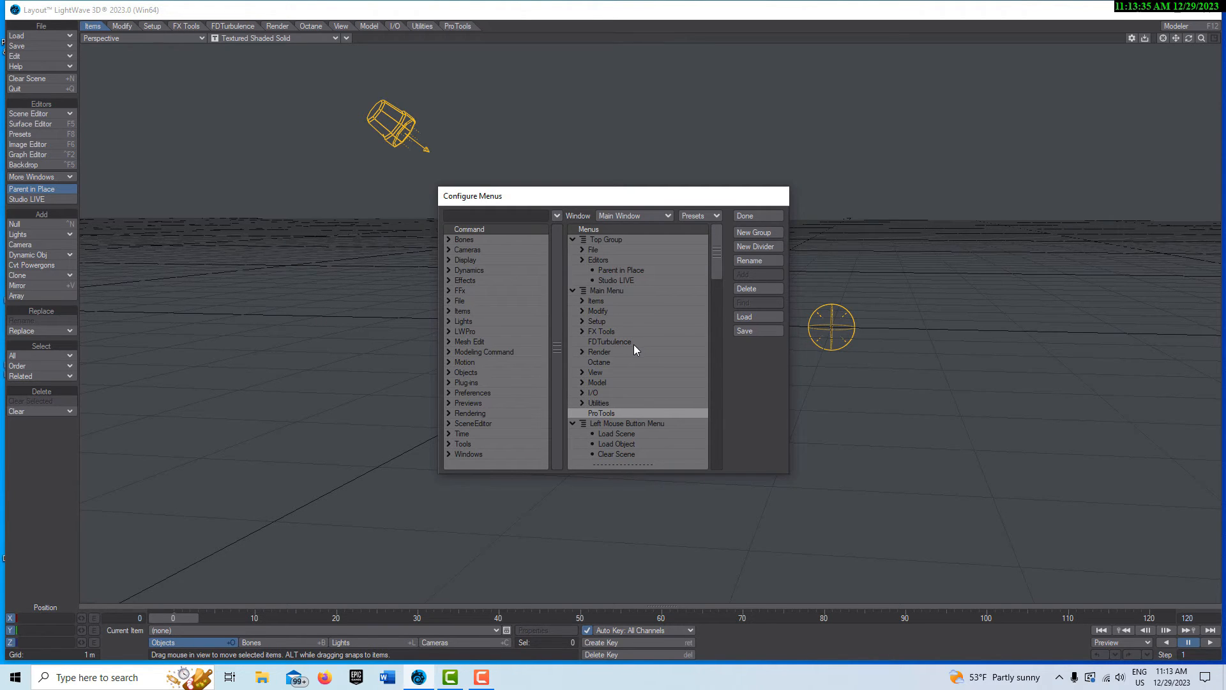
mouse_move(623, 344)
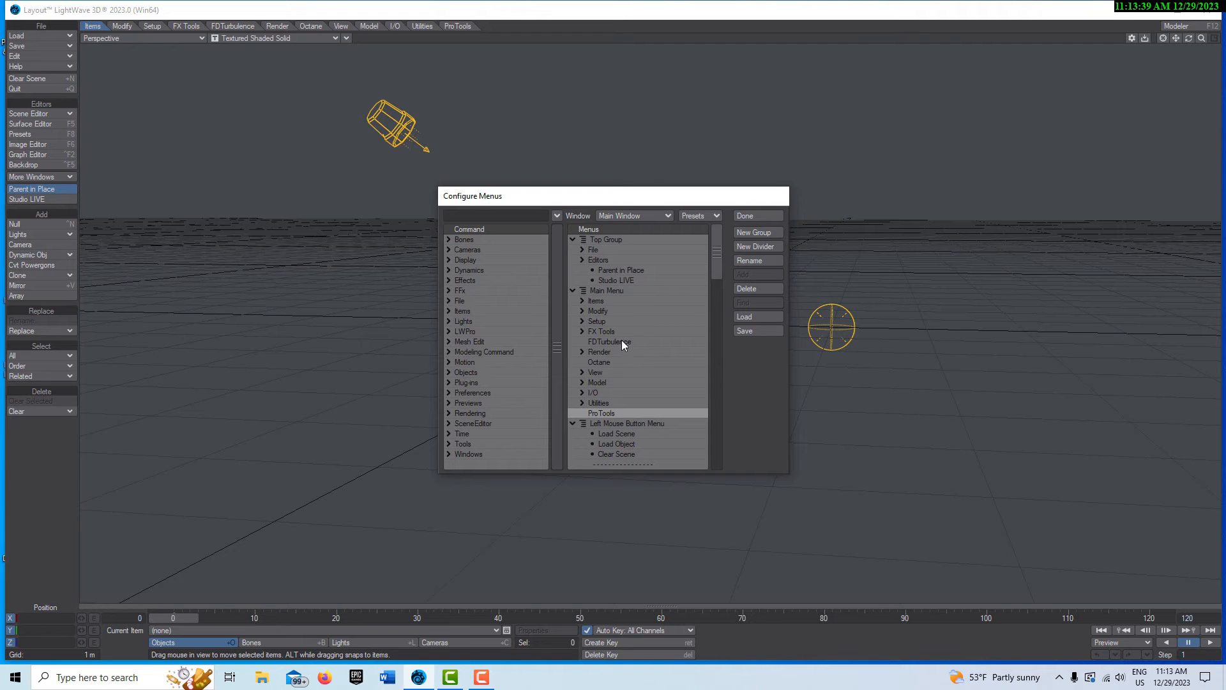
Start Import Branch on FDTurbulence and browse to LightWave_2023.0.0's support folder
right_click(618, 344)
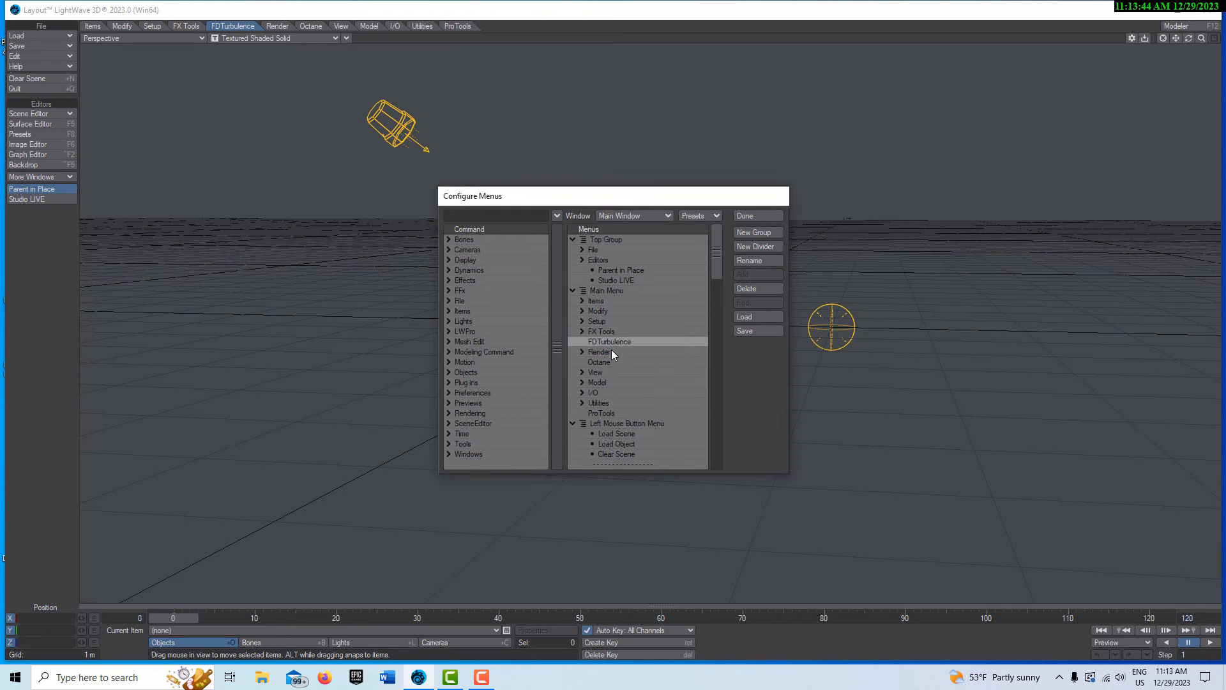
left_click(755, 316)
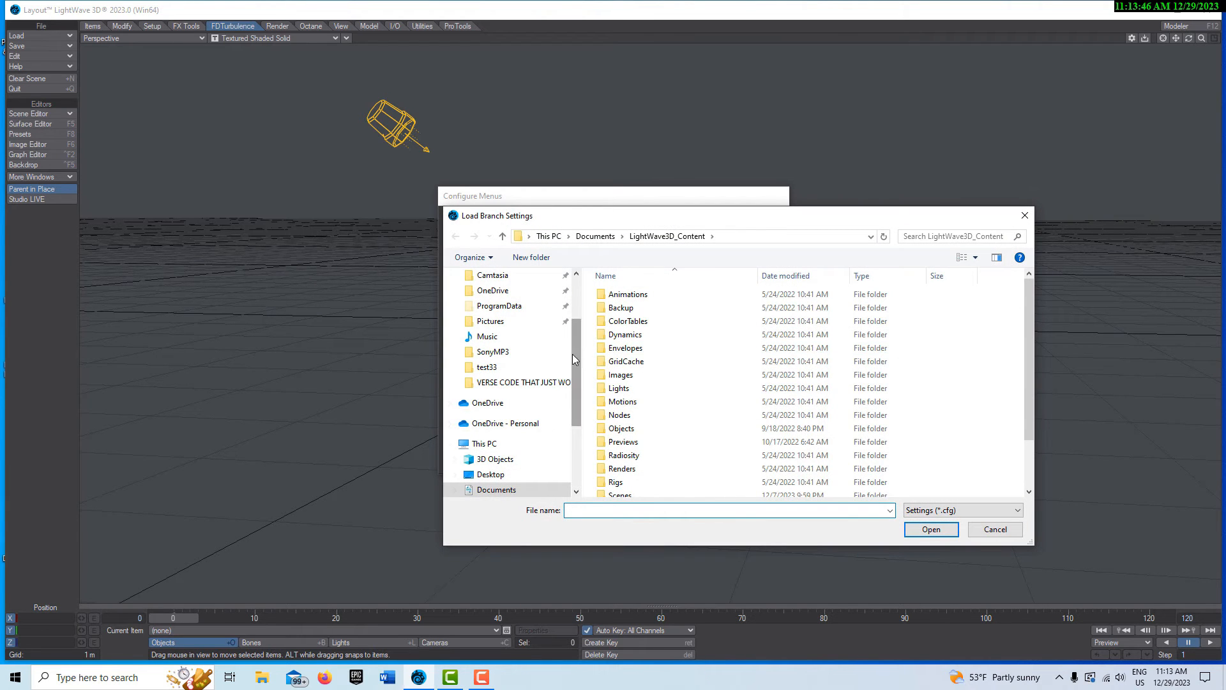
left_click(498, 443)
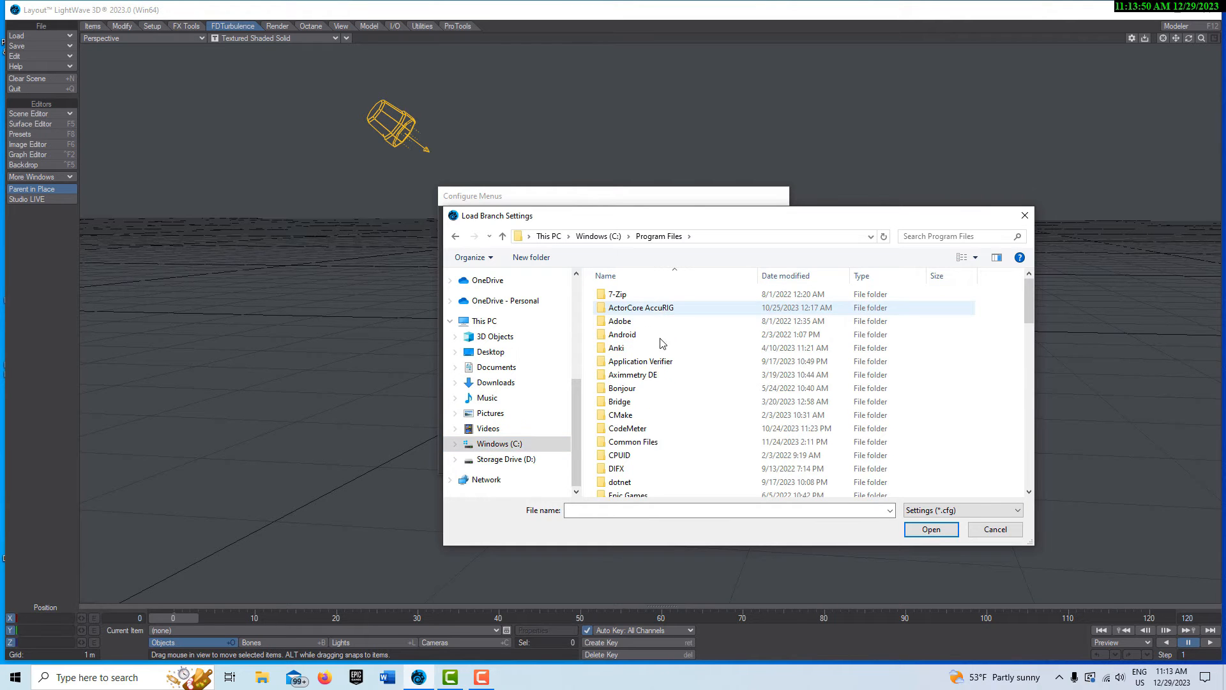
scroll("down", 3)
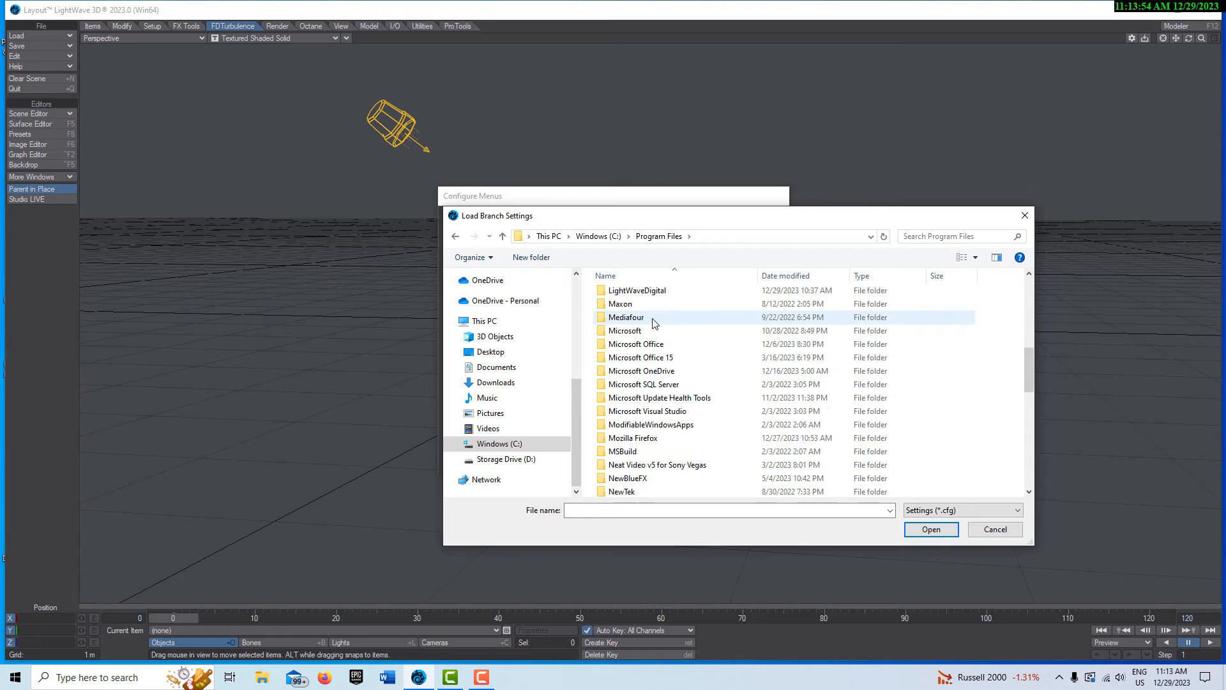
double_click(636, 290)
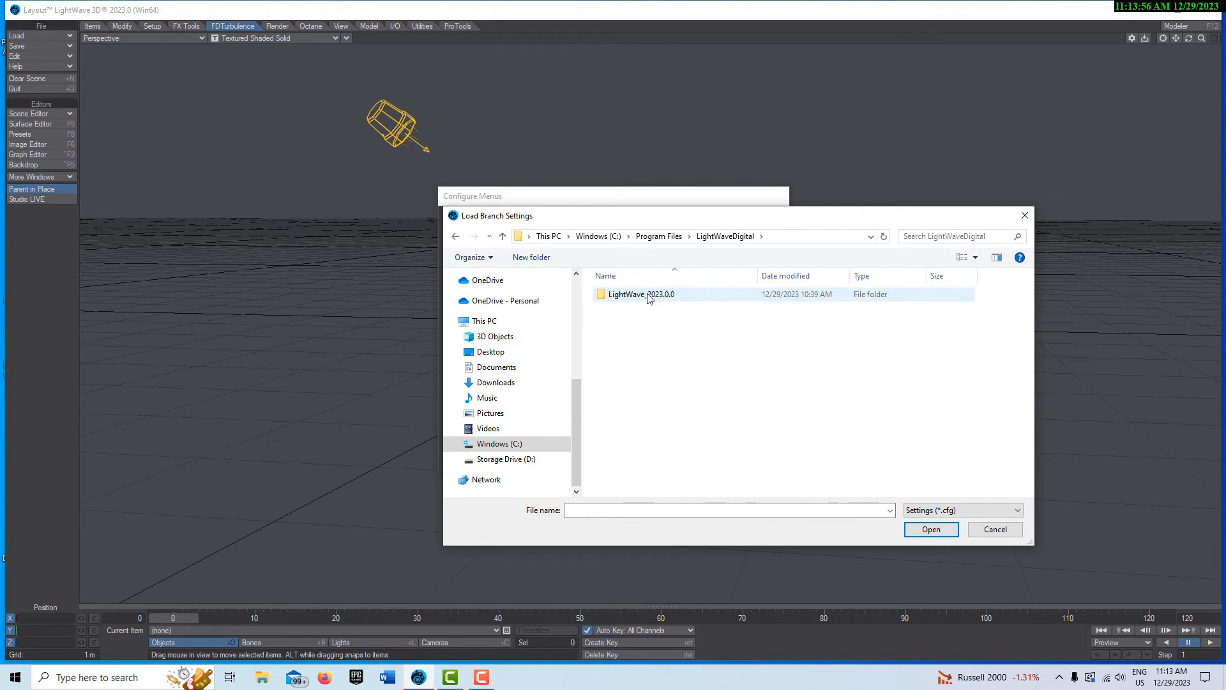
double_click(641, 294)
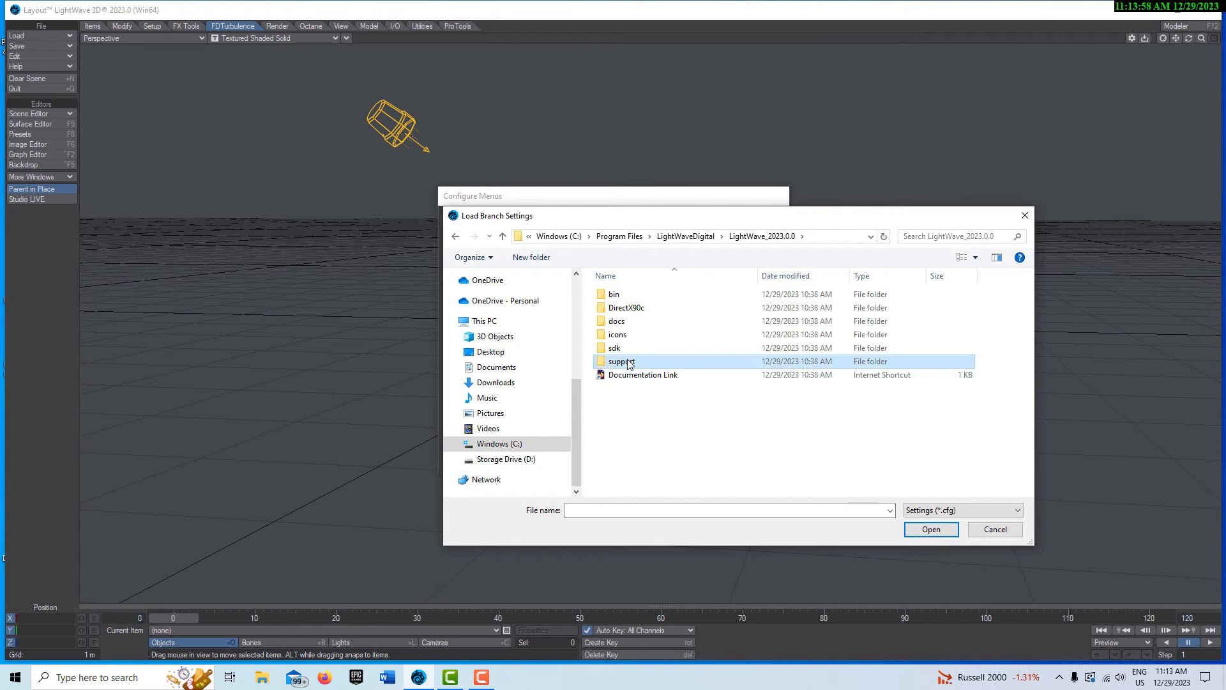
double_click(620, 360)
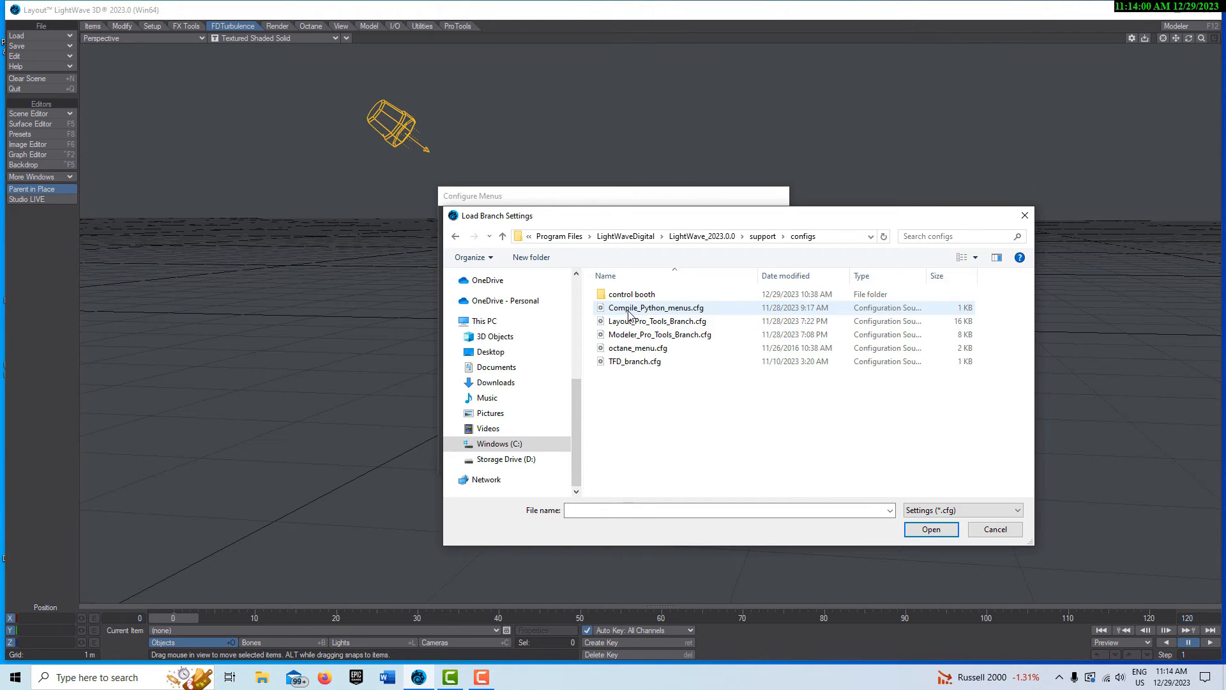
Load TFD_branch.cfg from the configs folder into the FDTurbulence tab
left_click(631, 293)
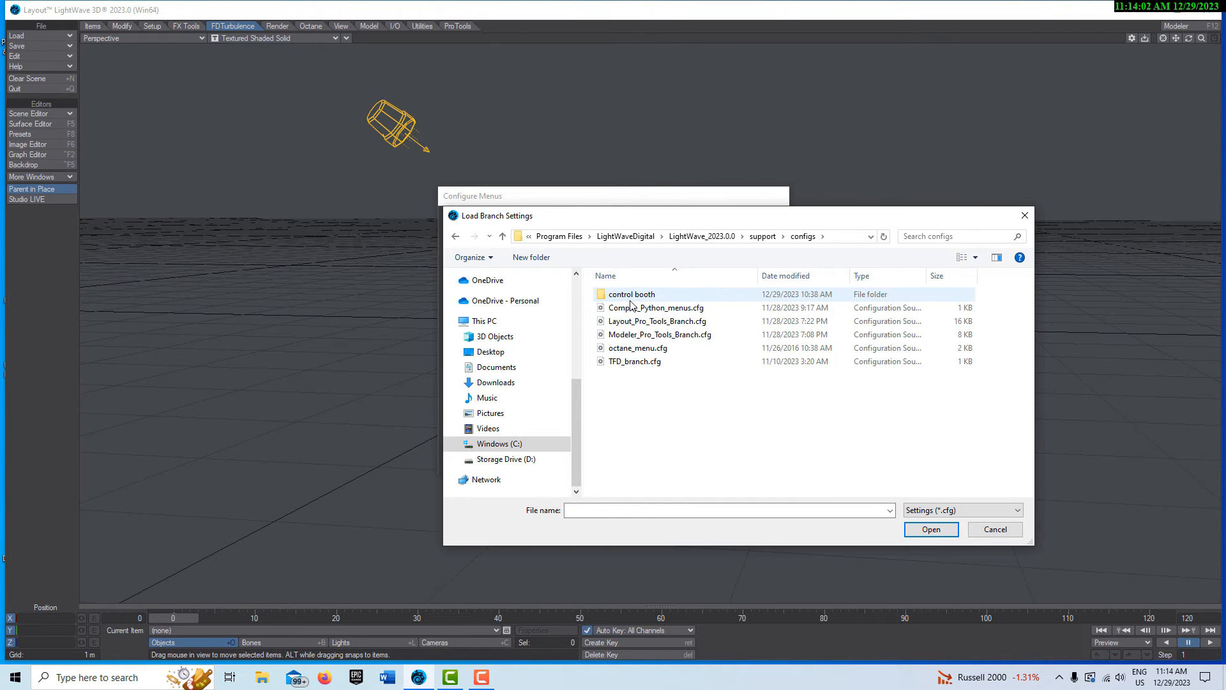
left_click(635, 360)
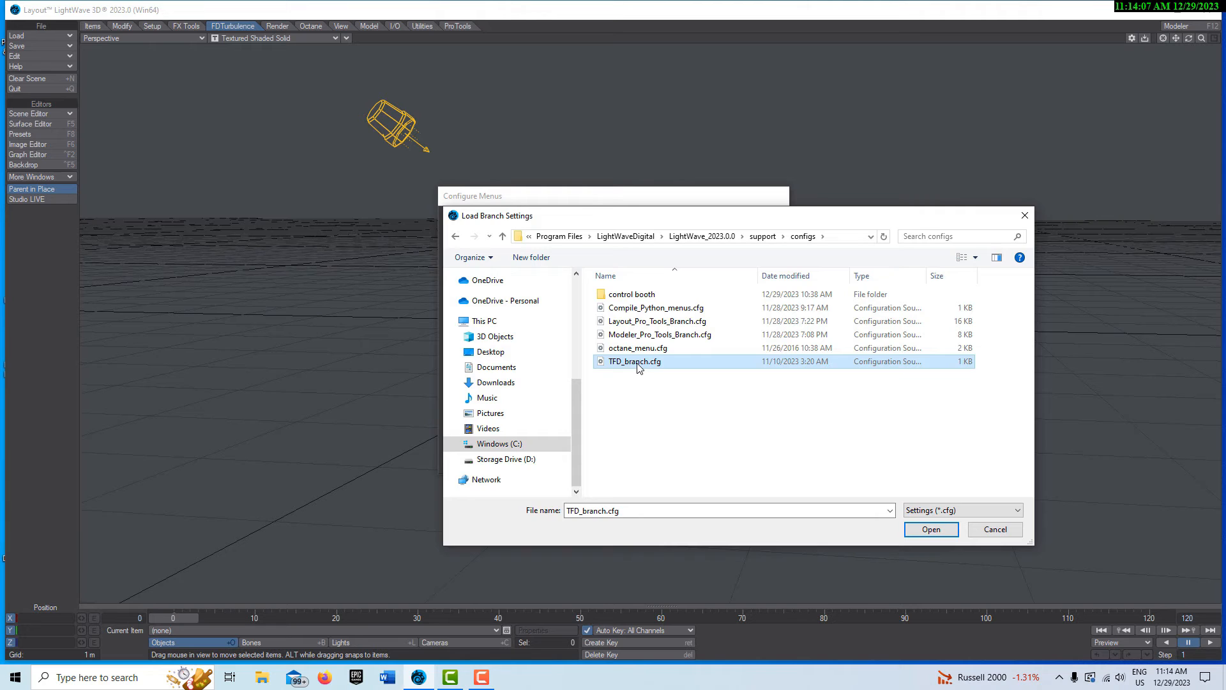
left_click(930, 529)
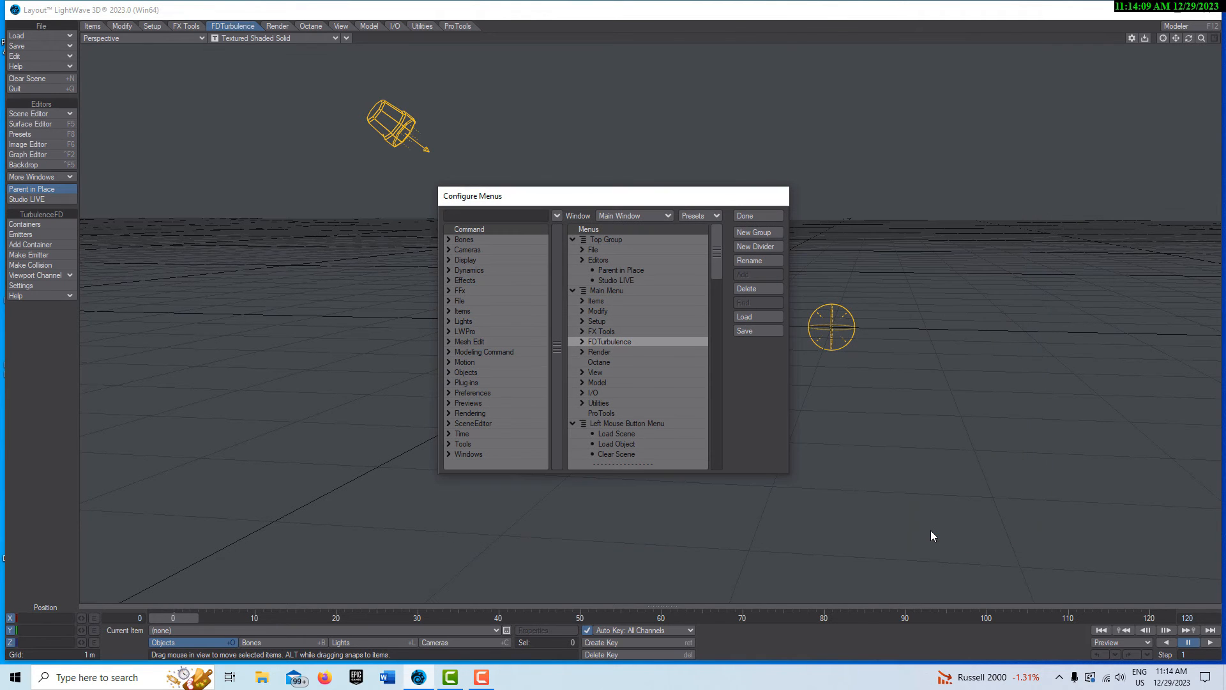
mouse_move(645, 315)
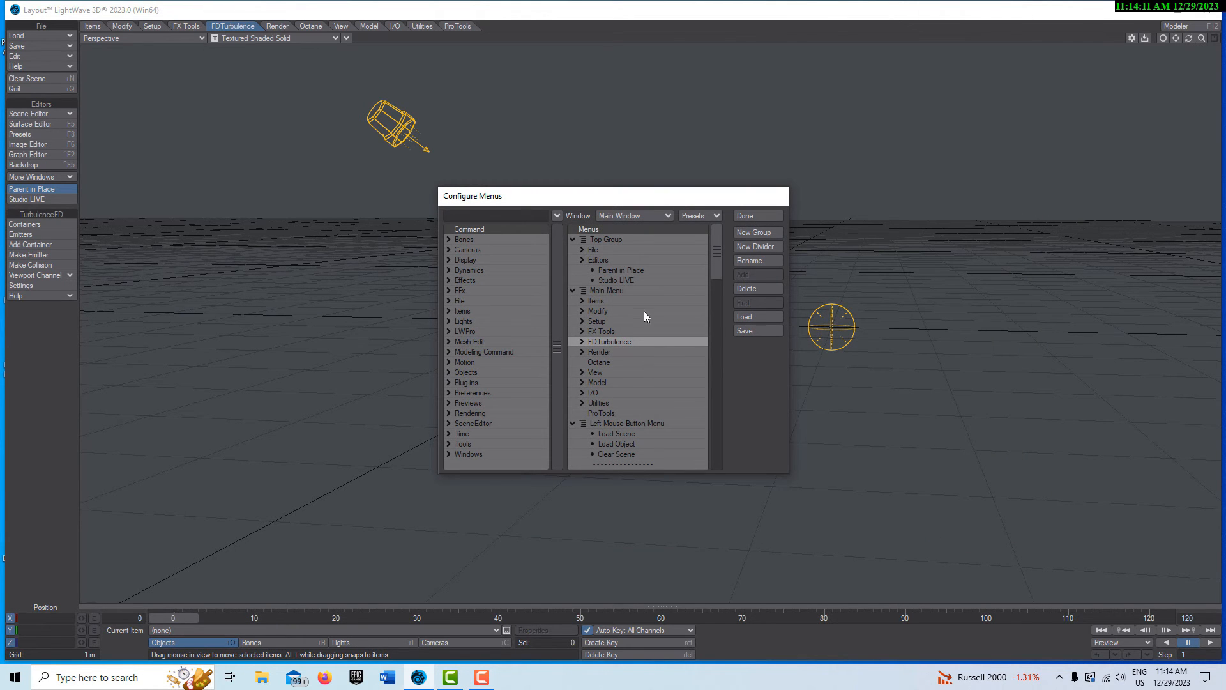
mouse_move(587, 354)
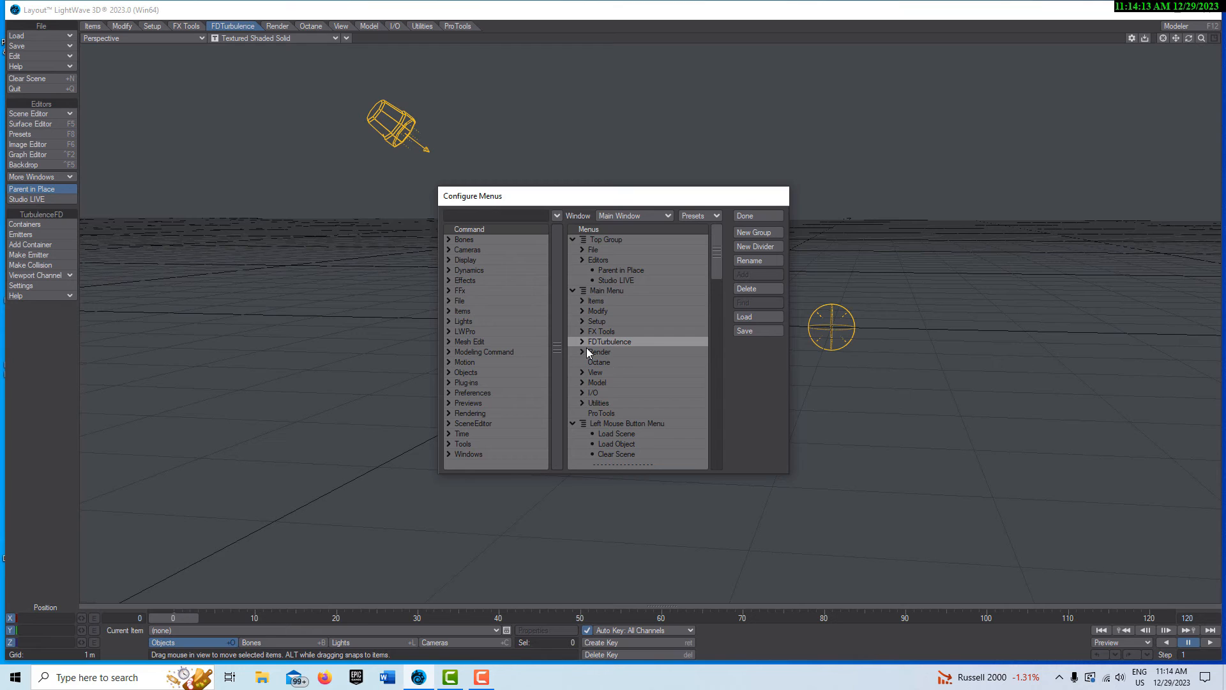
left_click(582, 341)
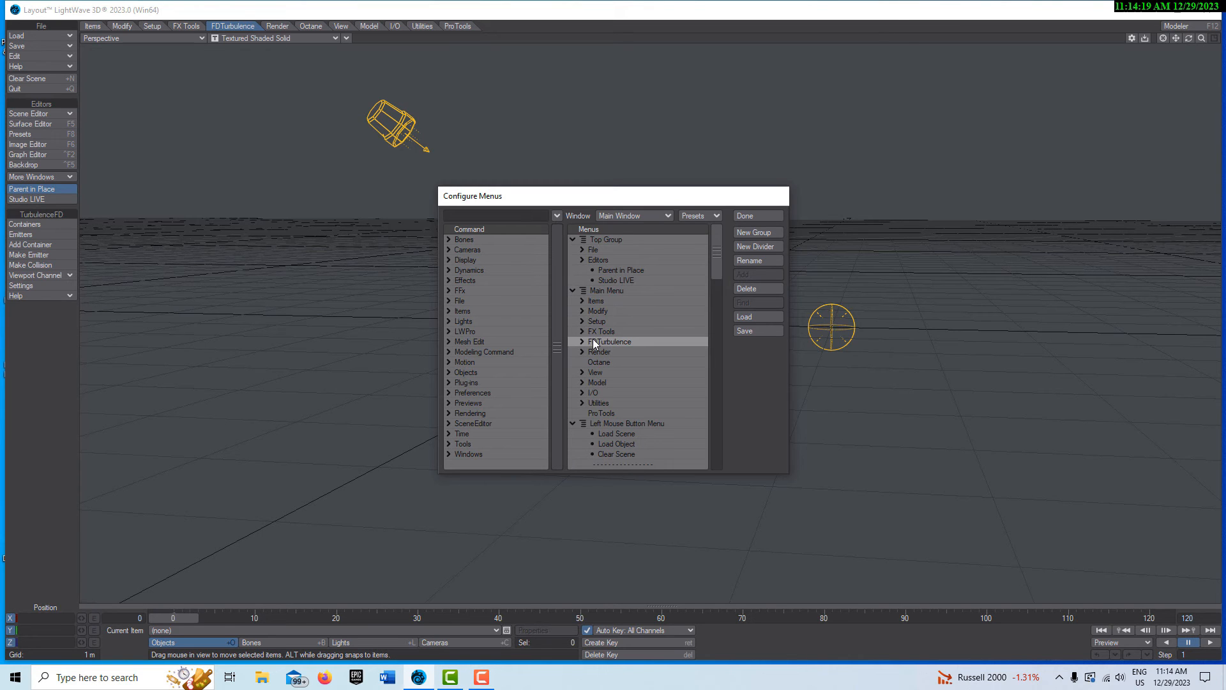
Import octane_menu.cfg as a branch into the Octane menu group
right_click(610, 343)
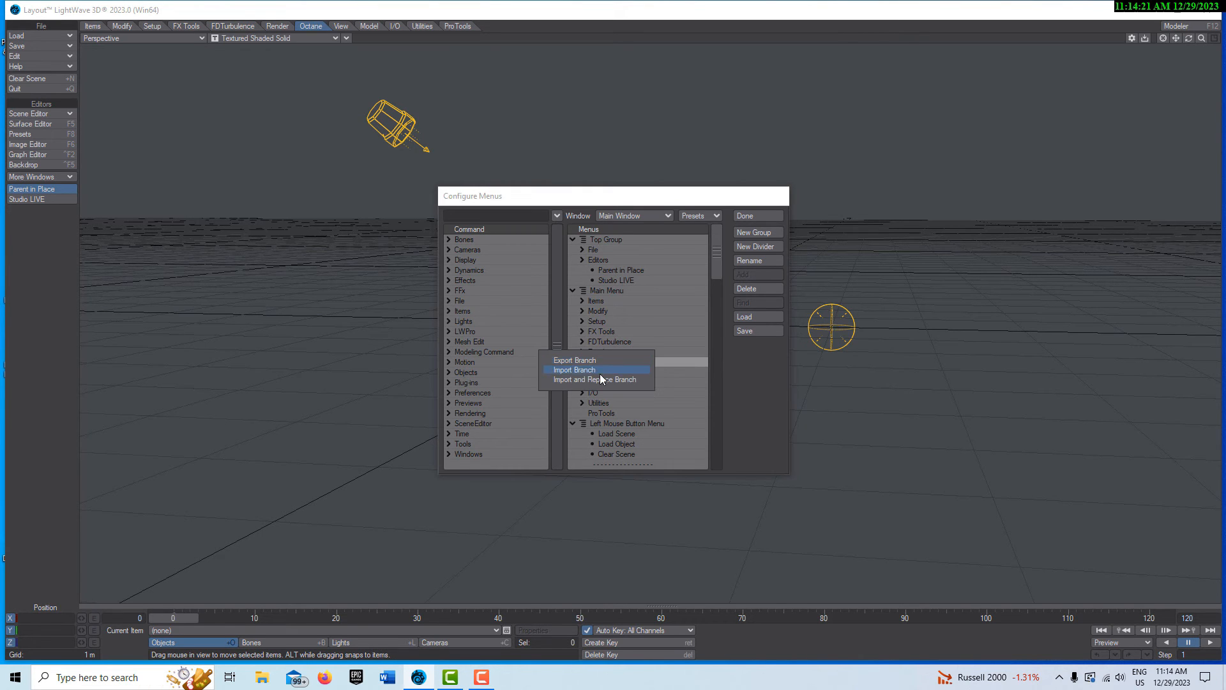
left_click(576, 369)
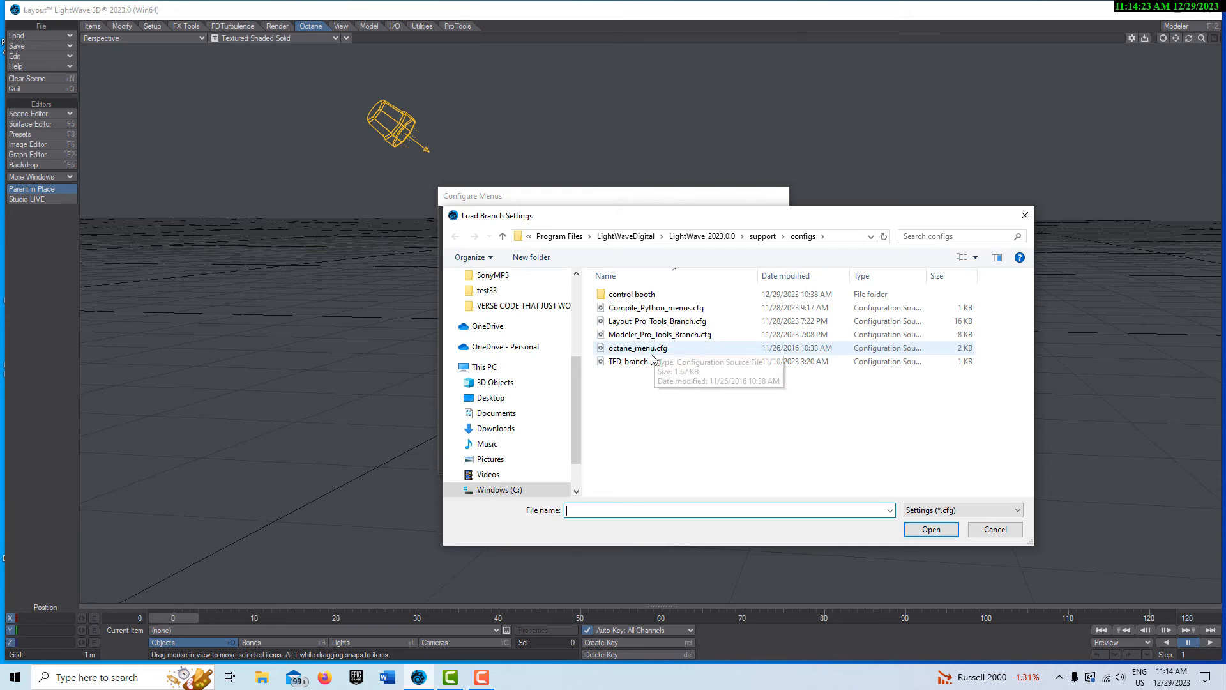
left_click(637, 347)
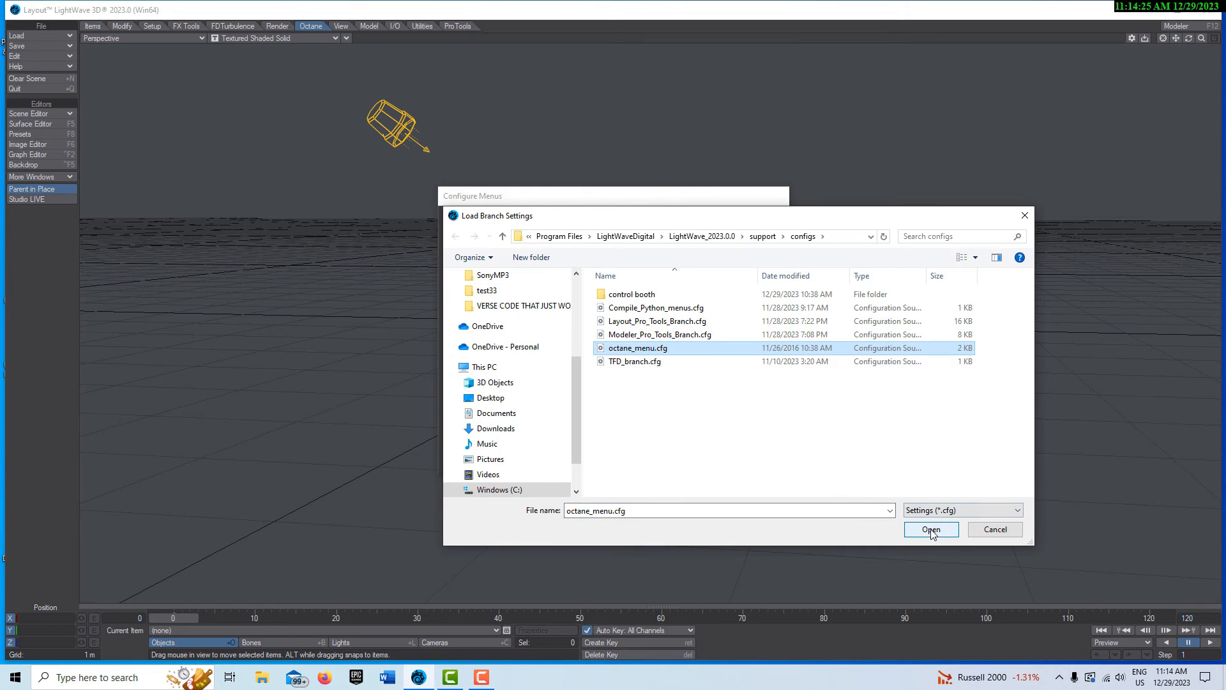
left_click(931, 529)
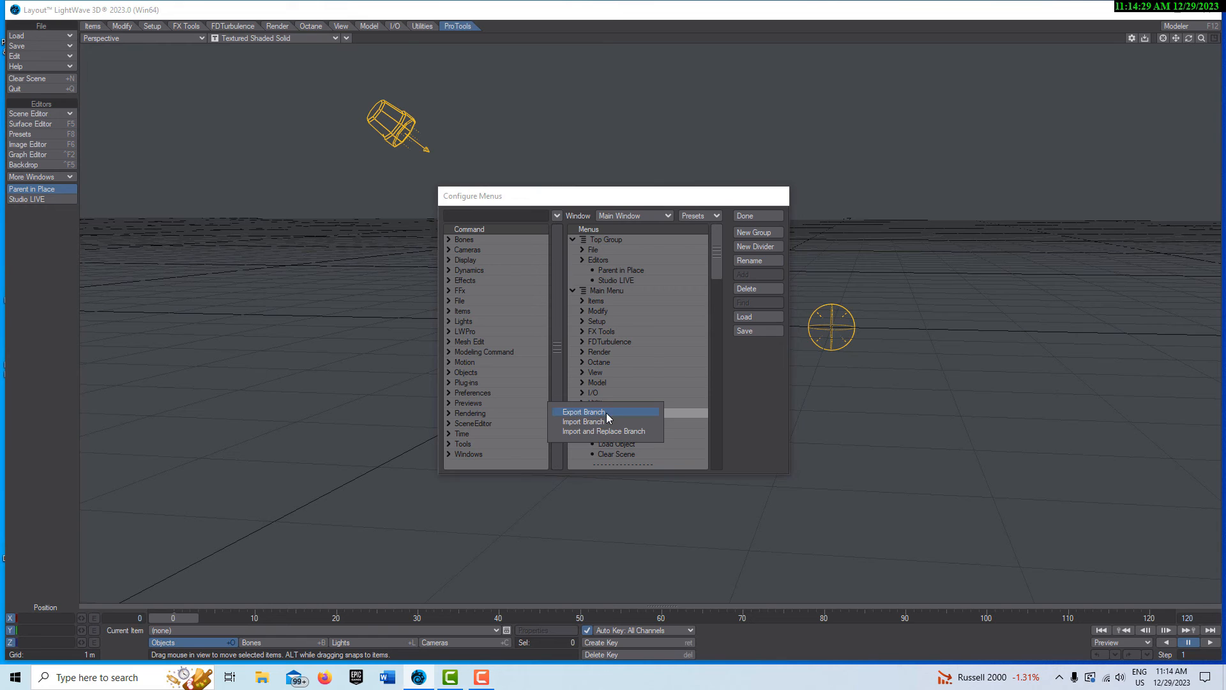
Import Layout_Pro_Tools_Branch.cfg as a branch into the ProTools menu group
left_click(583, 420)
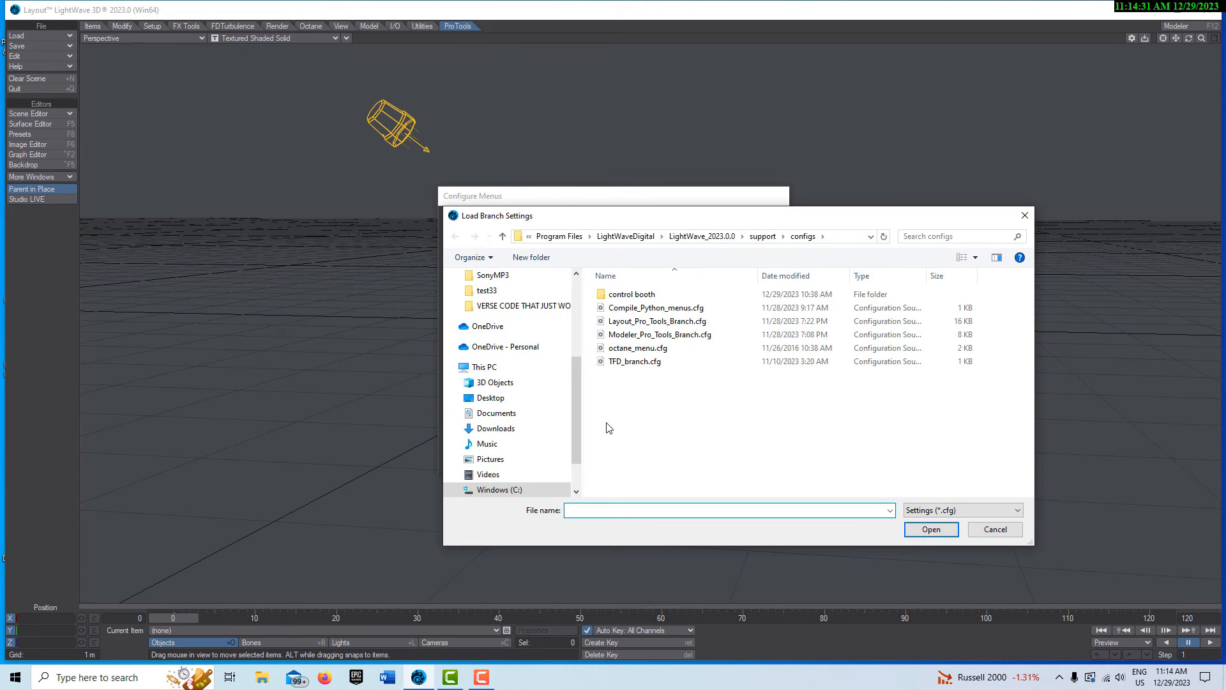
mouse_move(659, 334)
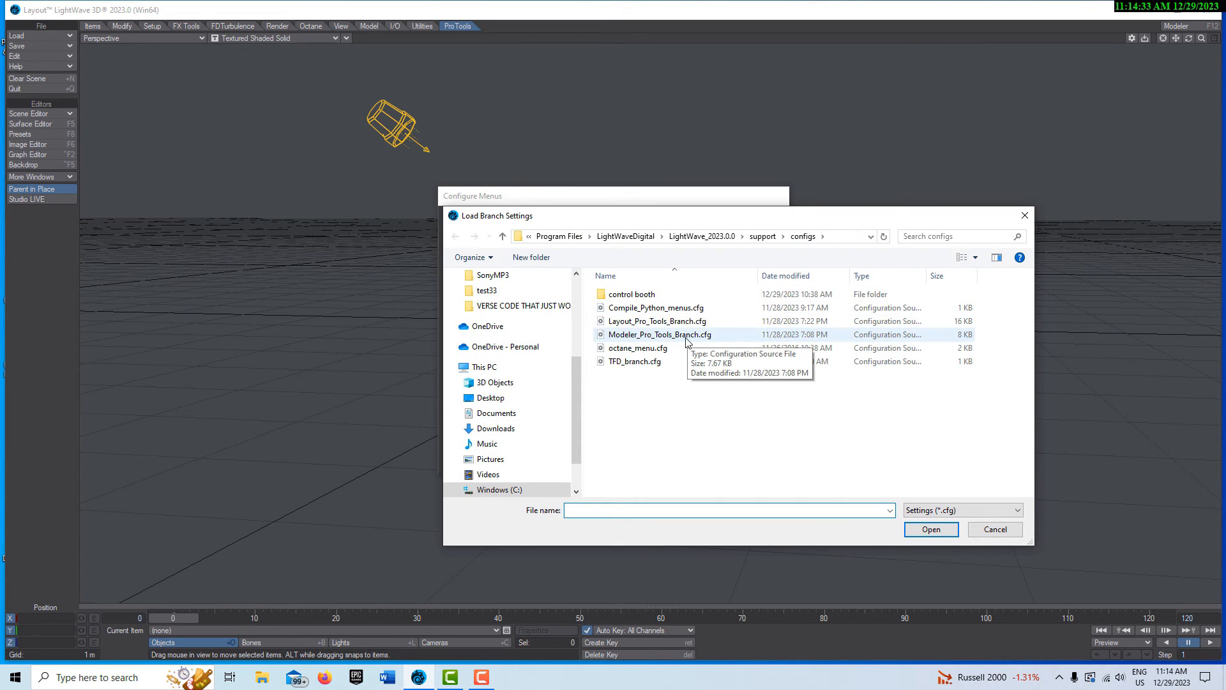
mouse_move(696, 342)
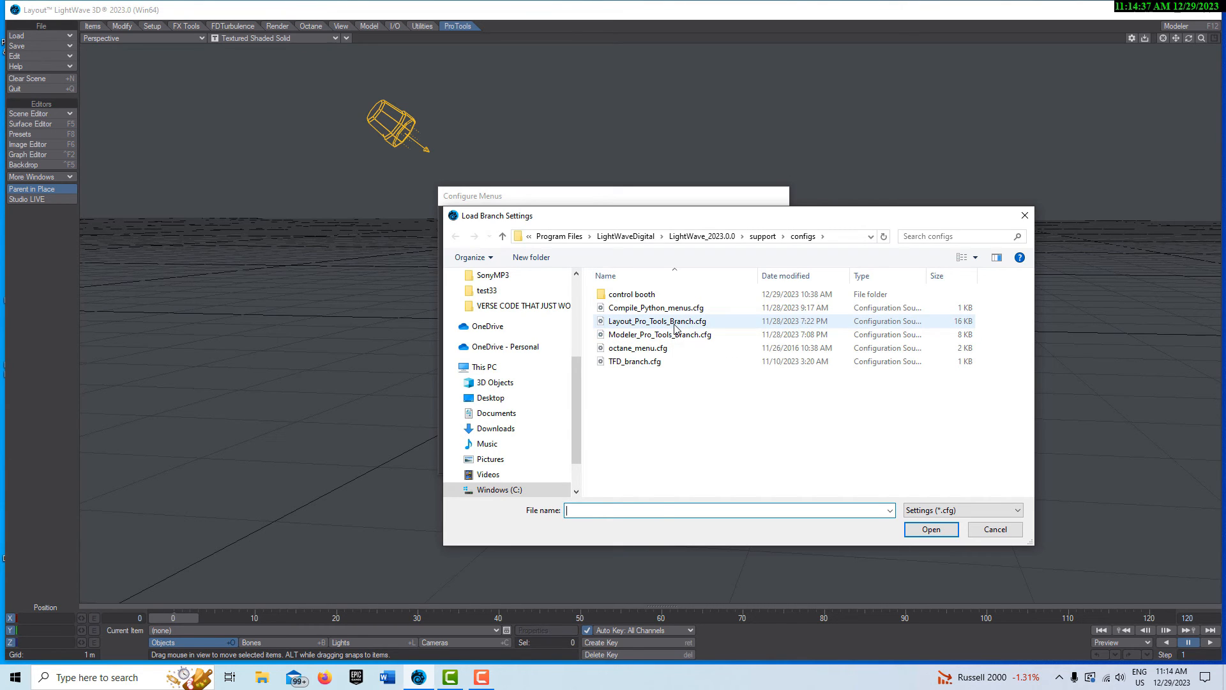
left_click(657, 320)
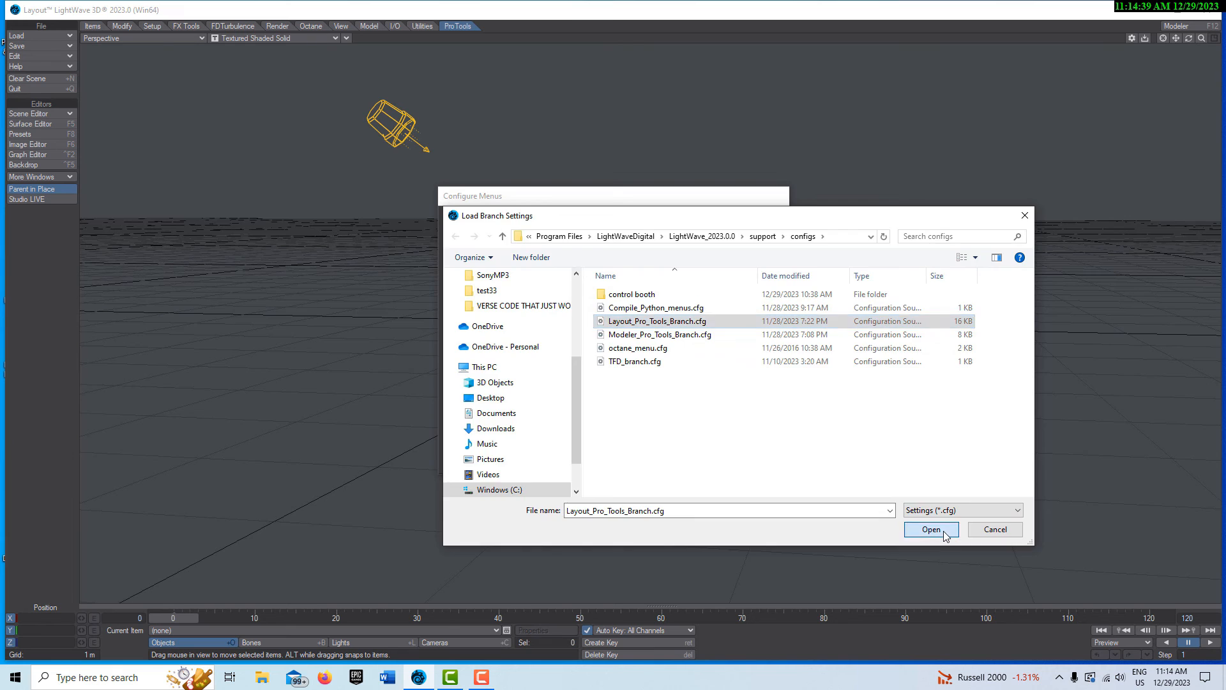
left_click(931, 529)
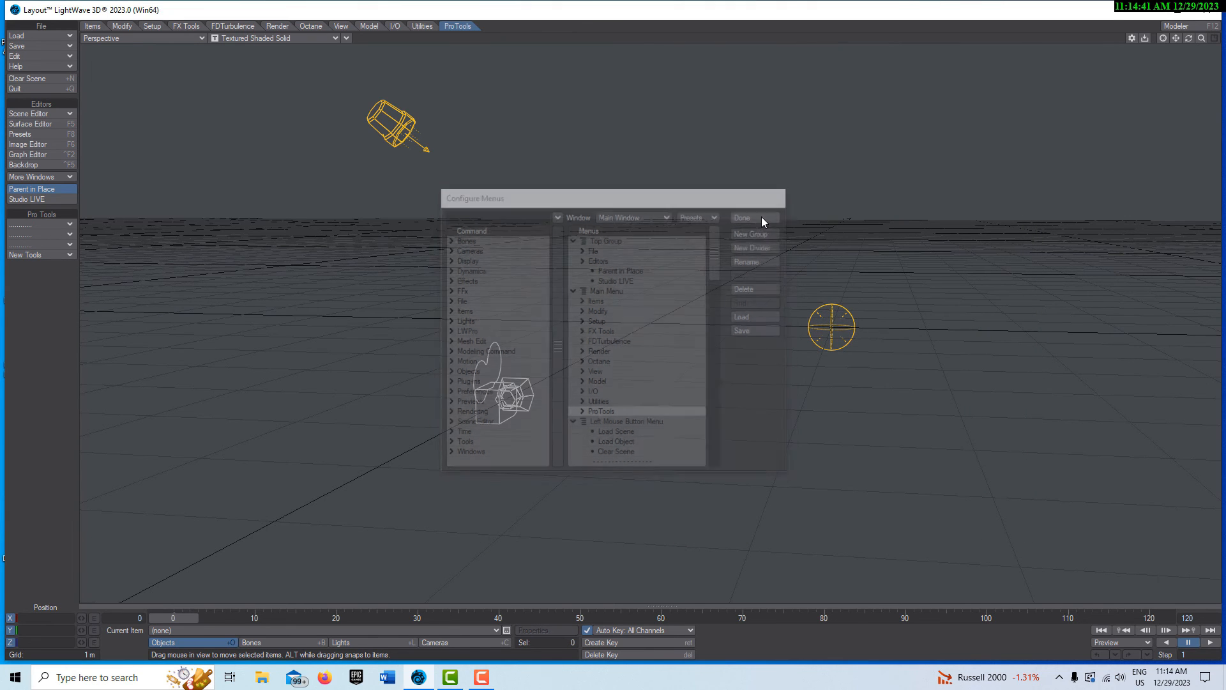
Finish with Done, browse Pro Tools dropdowns, then check the Octane Render tool list
left_click(741, 217)
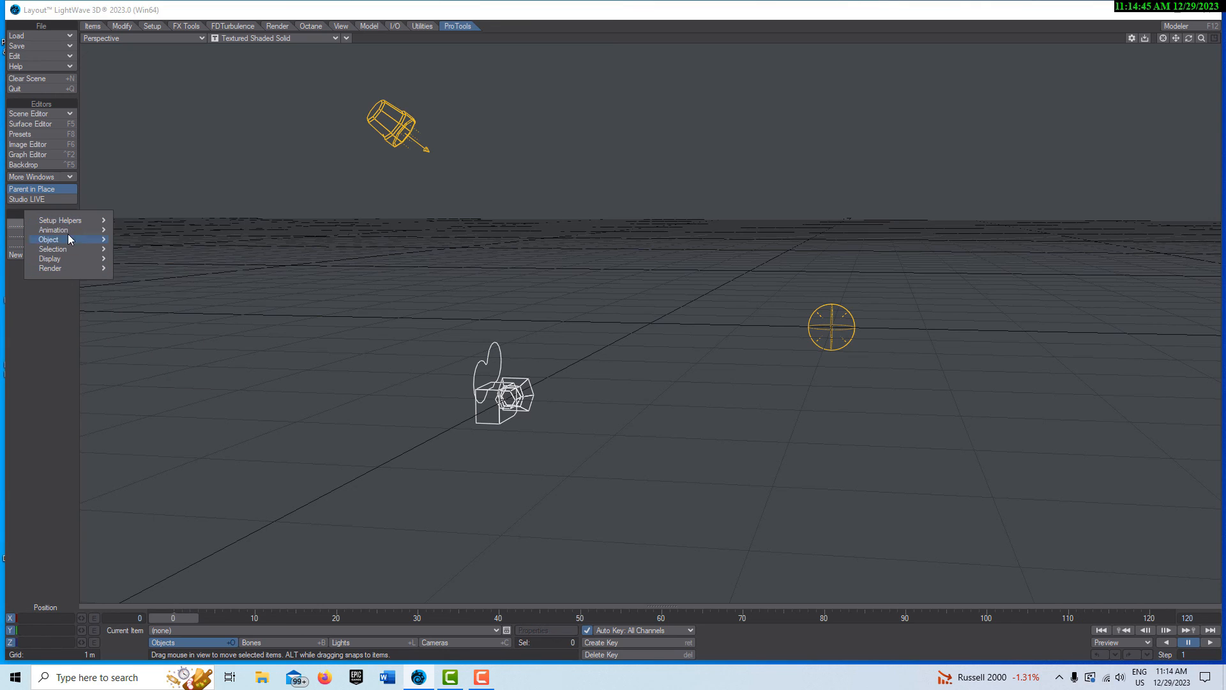
mouse_move(69, 267)
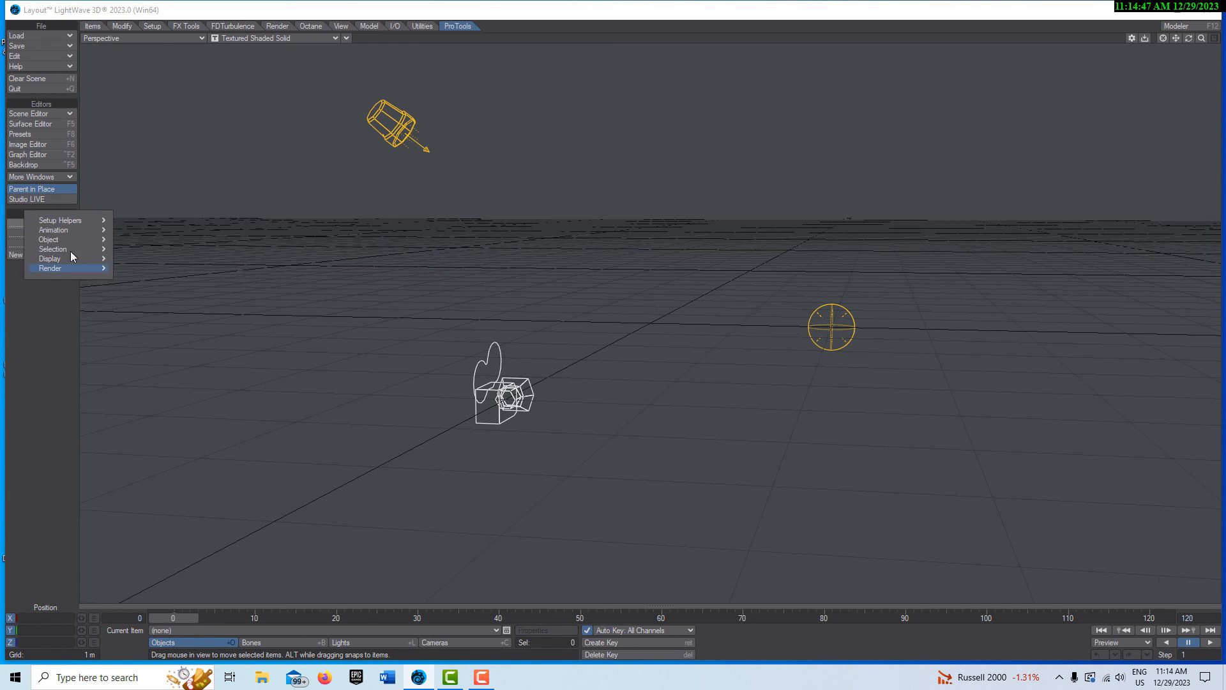
left_click(457, 26)
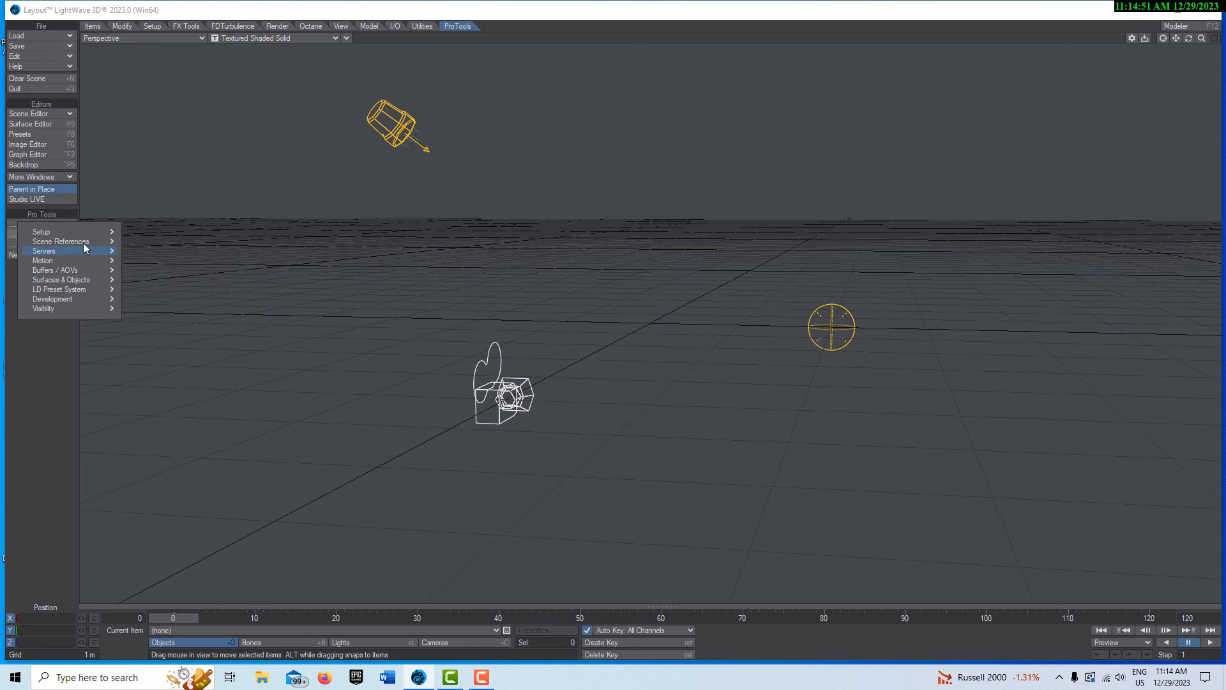
mouse_move(65, 308)
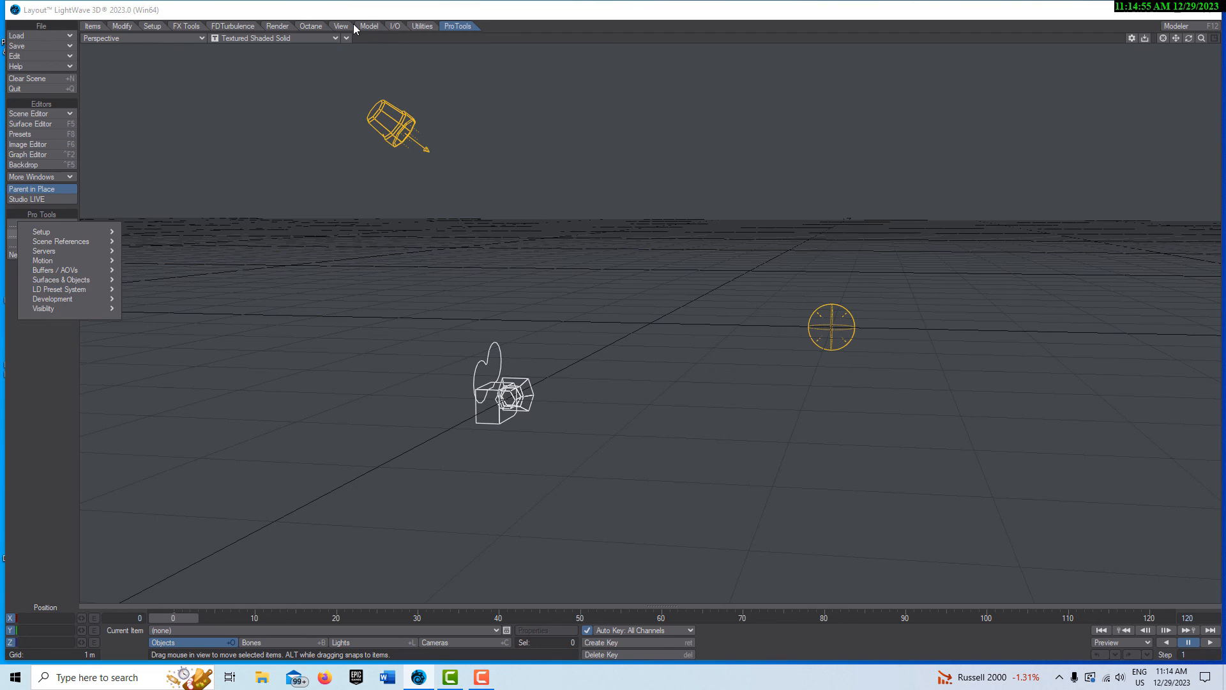
left_click(310, 25)
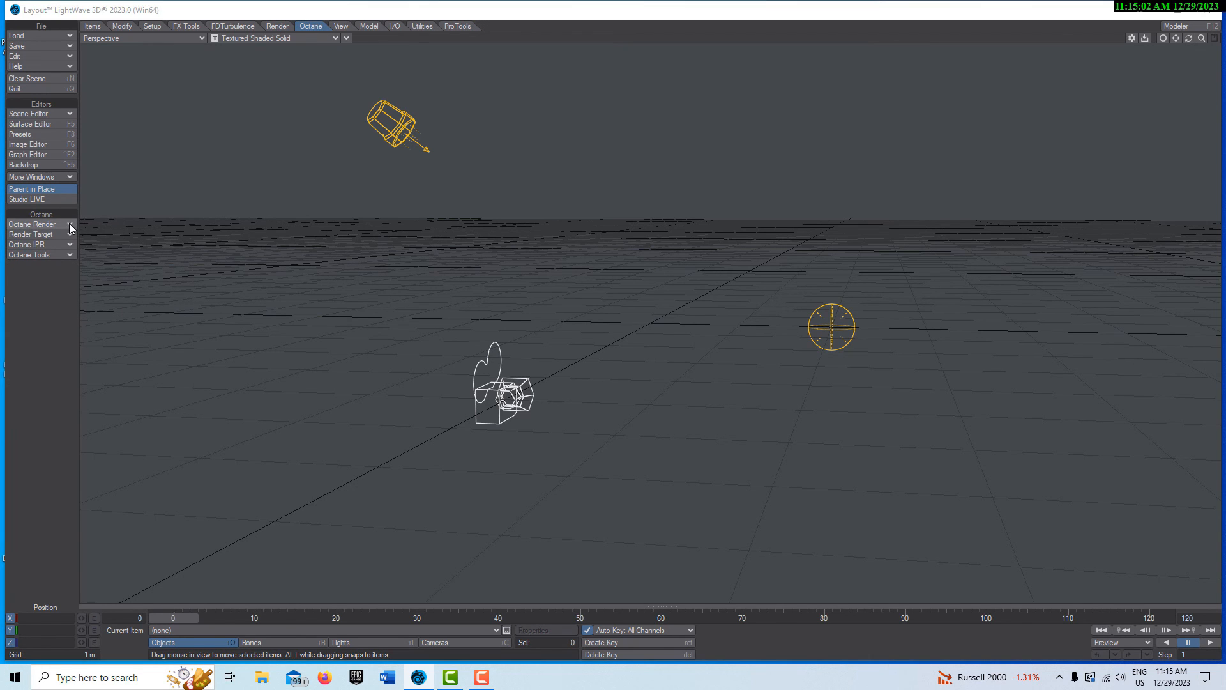
left_click(31, 225)
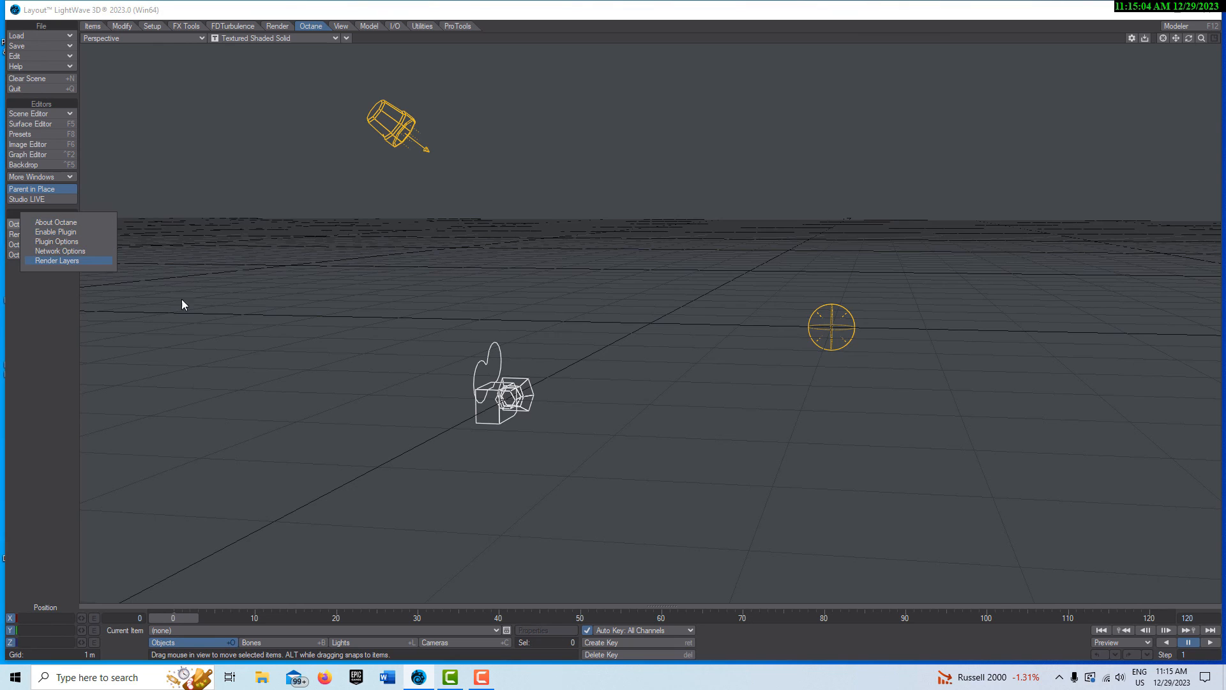